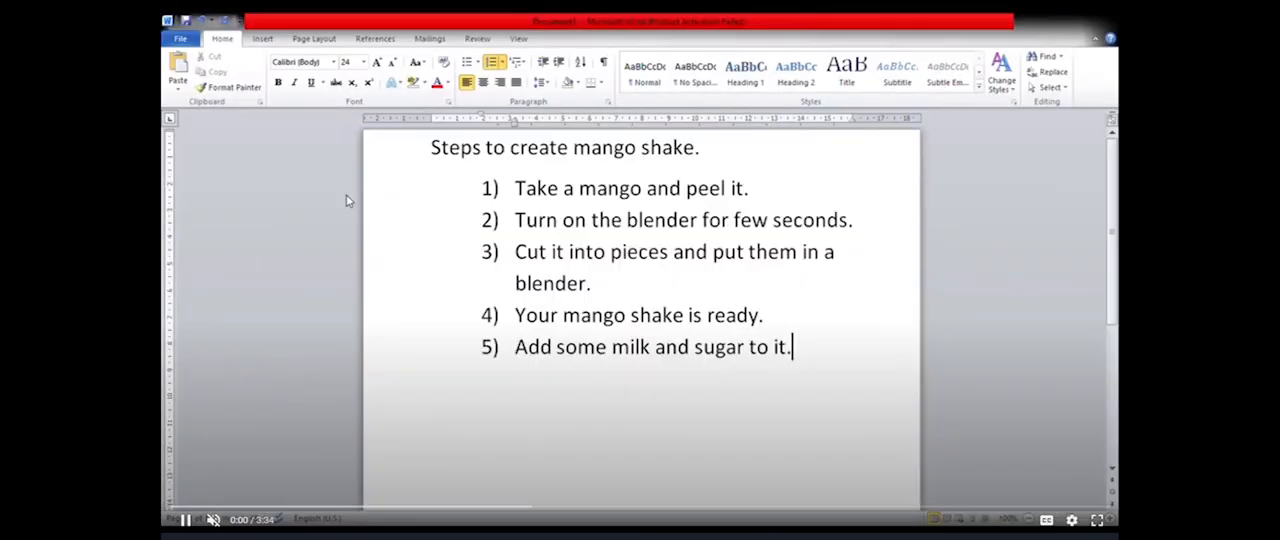
mouse_move(1008, 121)
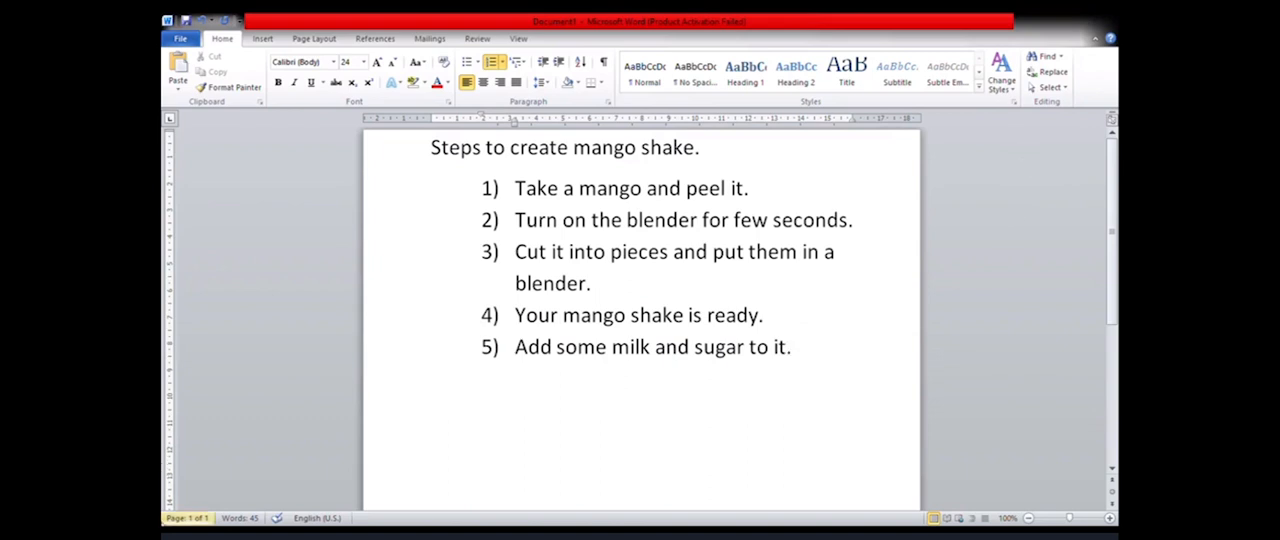
mouse_move(181, 456)
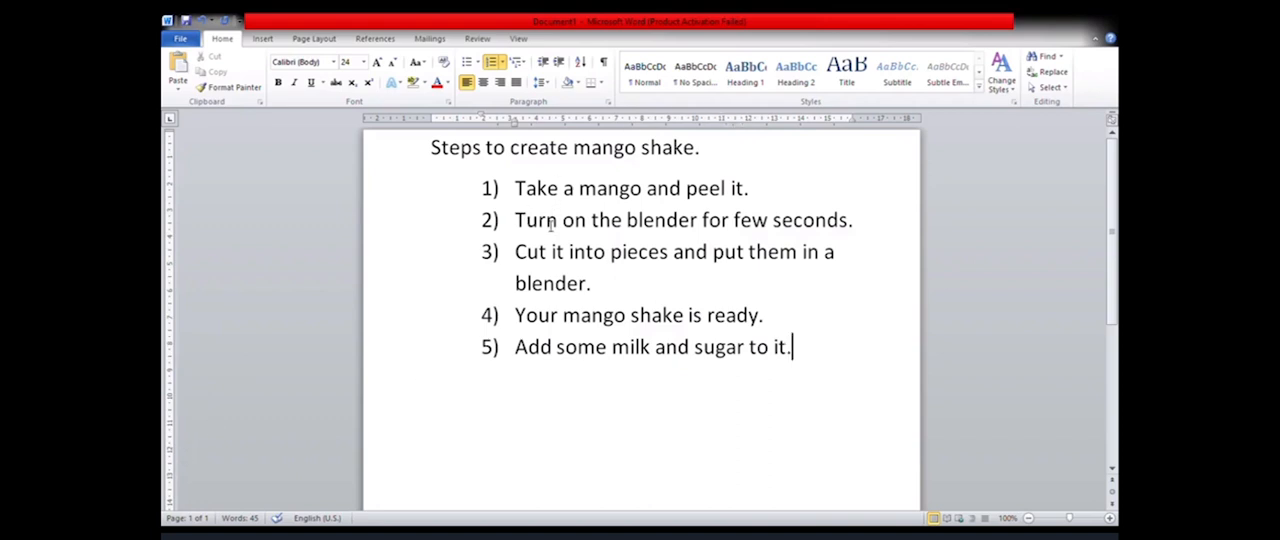
mouse_move(550, 375)
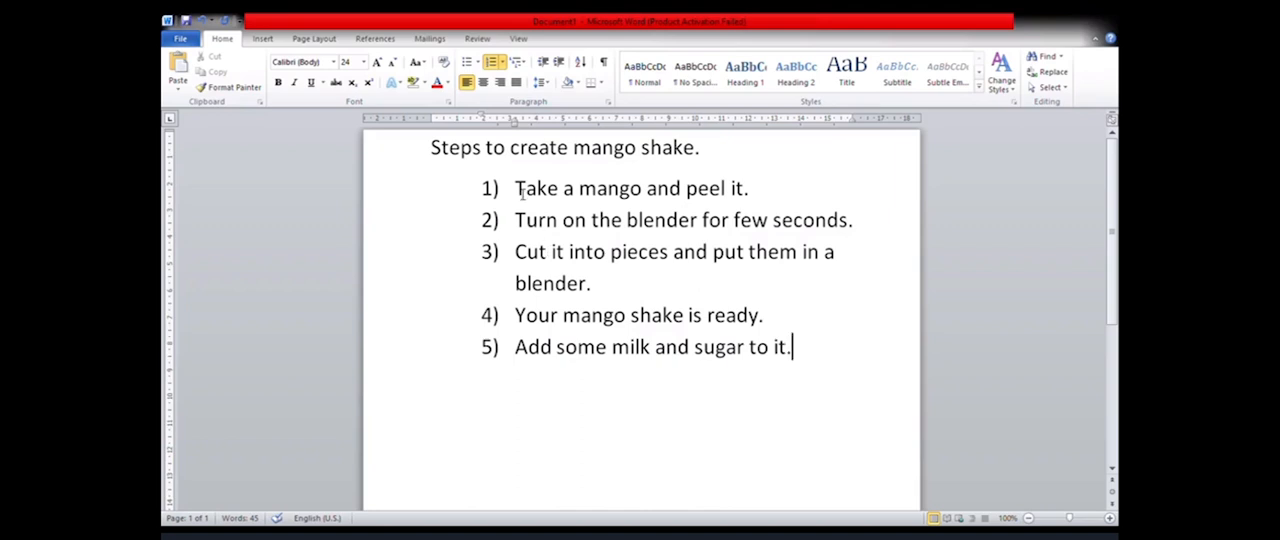
mouse_move(800, 188)
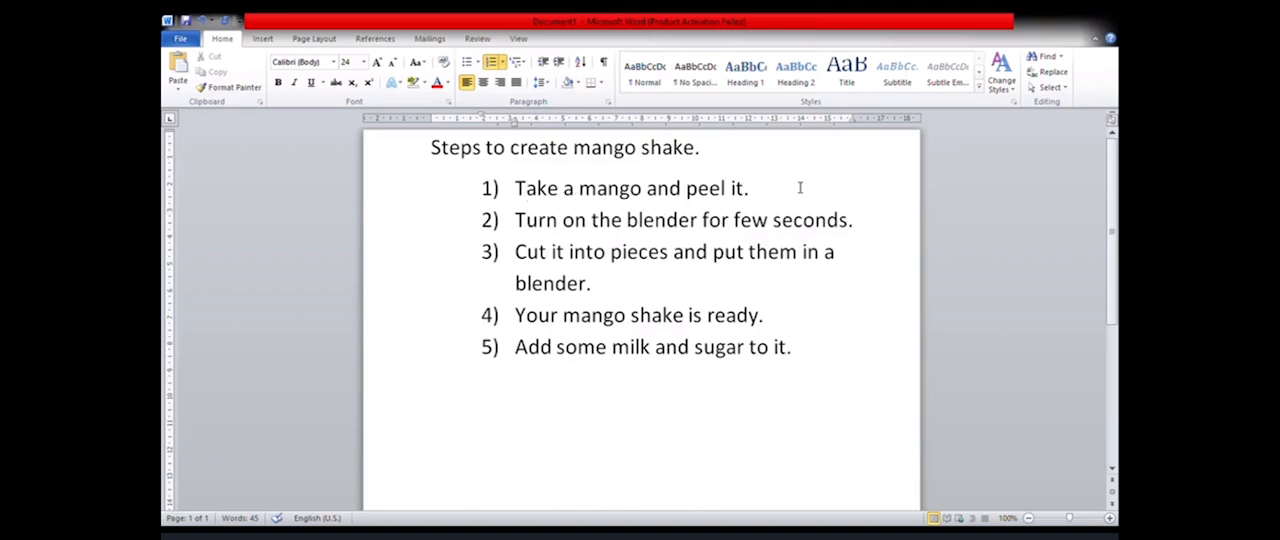
mouse_move(531, 251)
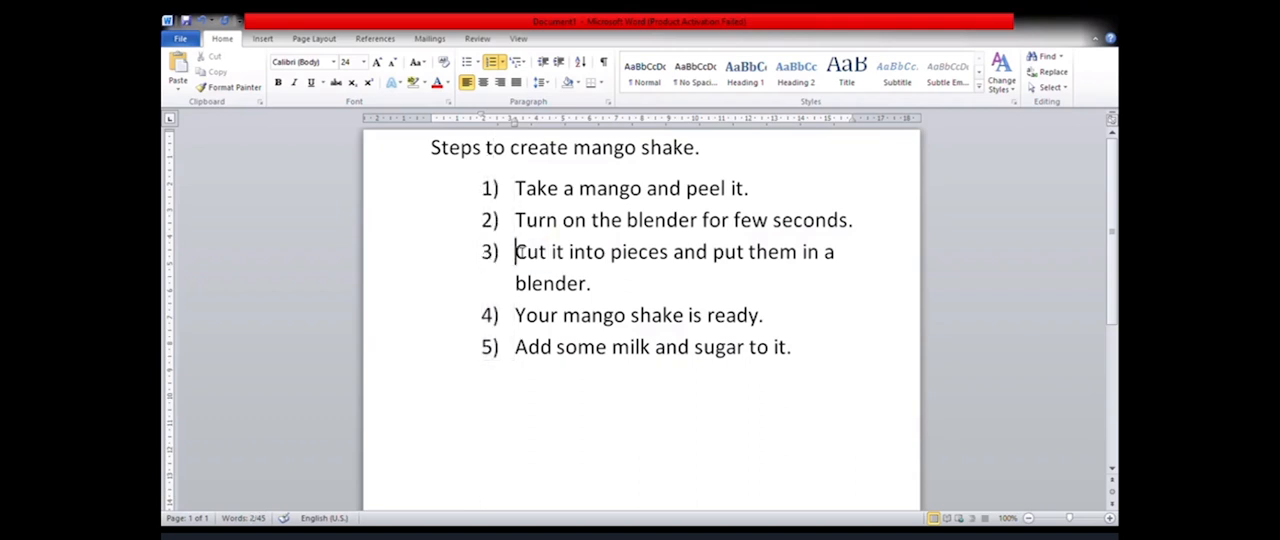
Move 'Cut it into pieces and put them in a blender.' up to become step 2
left_click_drag(514, 252, 800, 252)
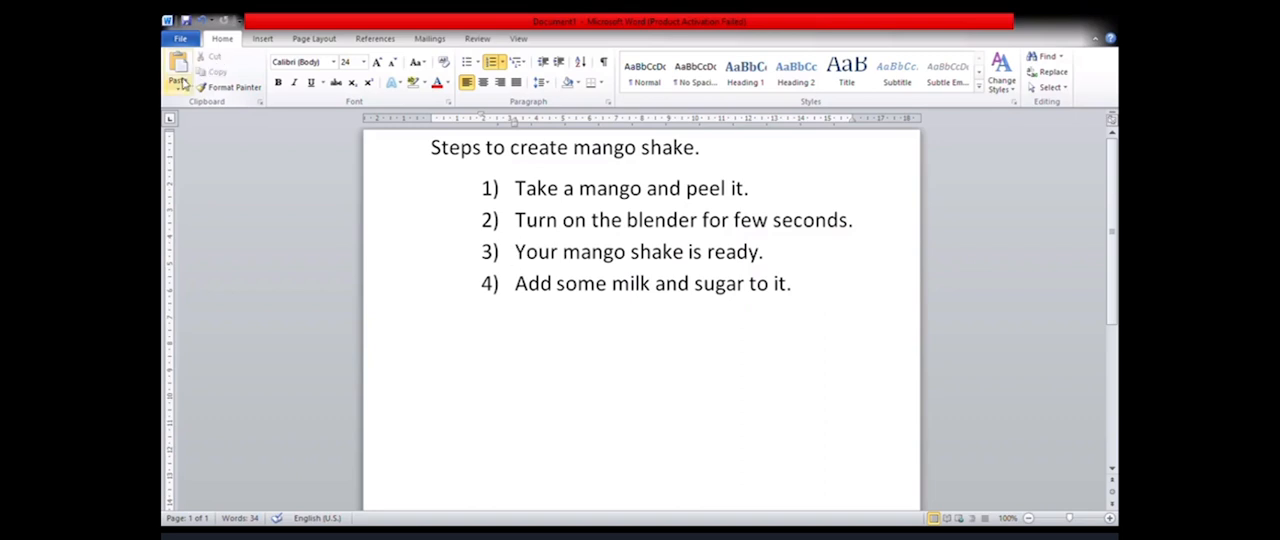
left_click(514, 251)
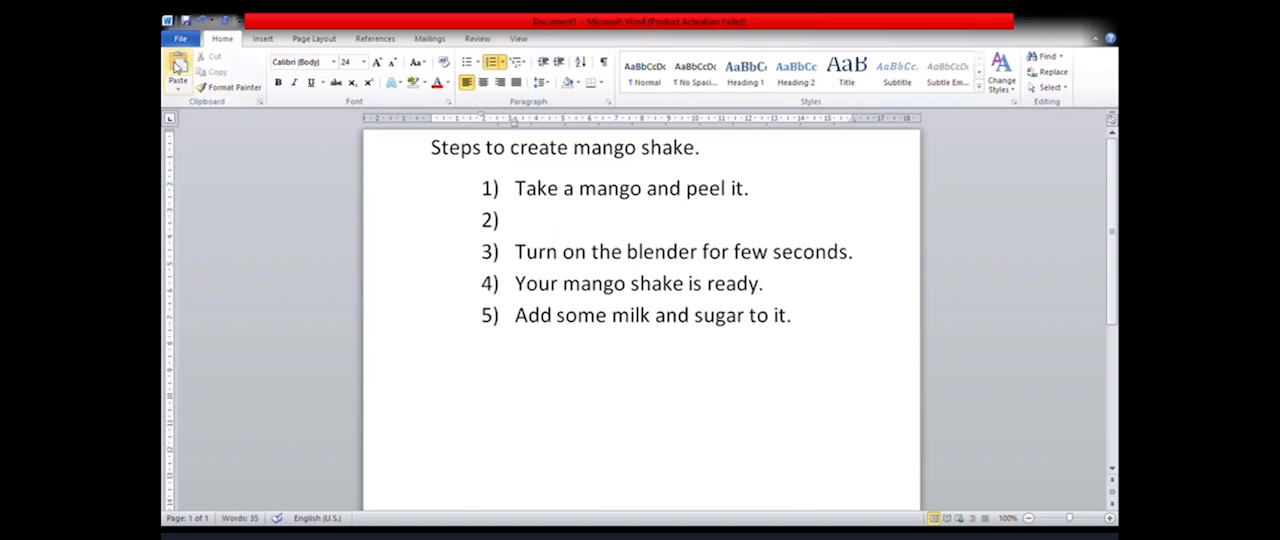
type("Cut it into pieces and put them in a blender.")
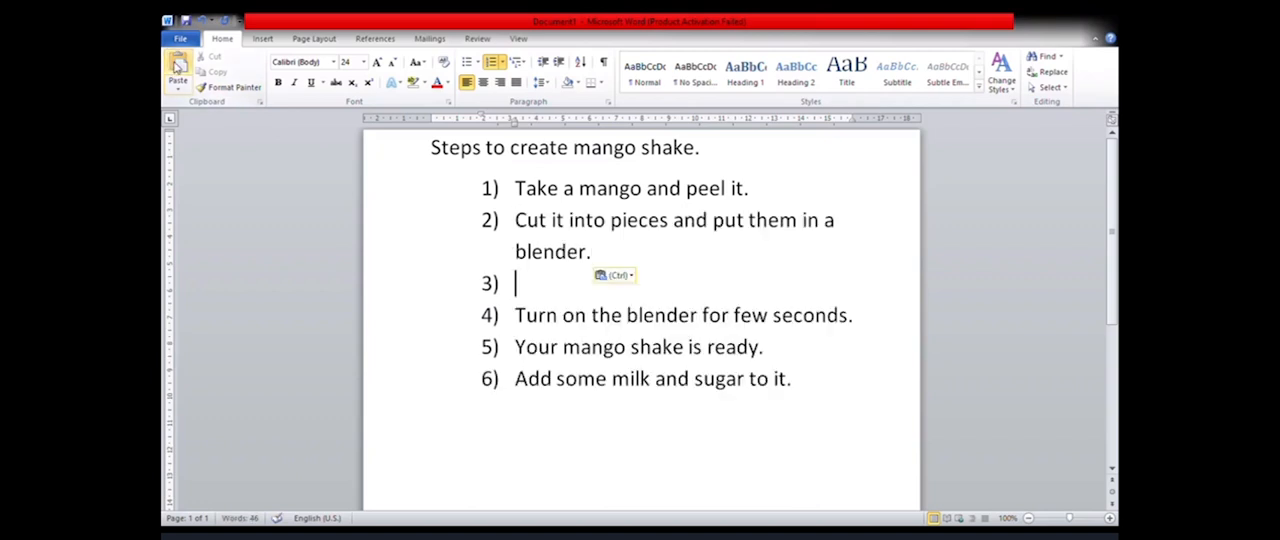
mouse_move(470, 315)
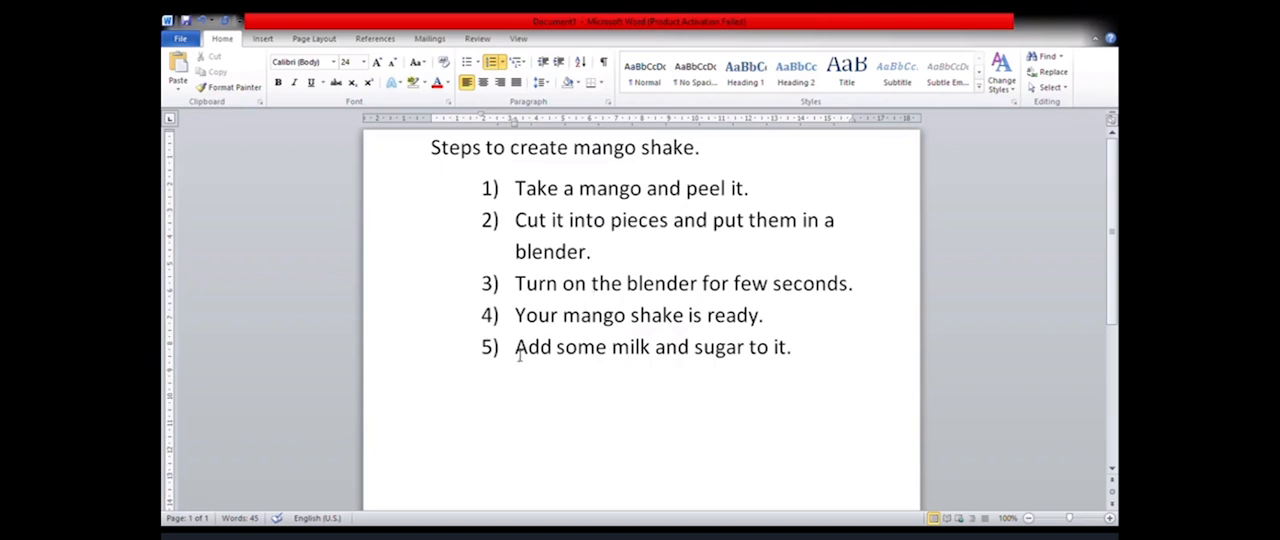
Move 'Add some milk and sugar to it.' to step 3, before turning on the blender
double_click(529, 347)
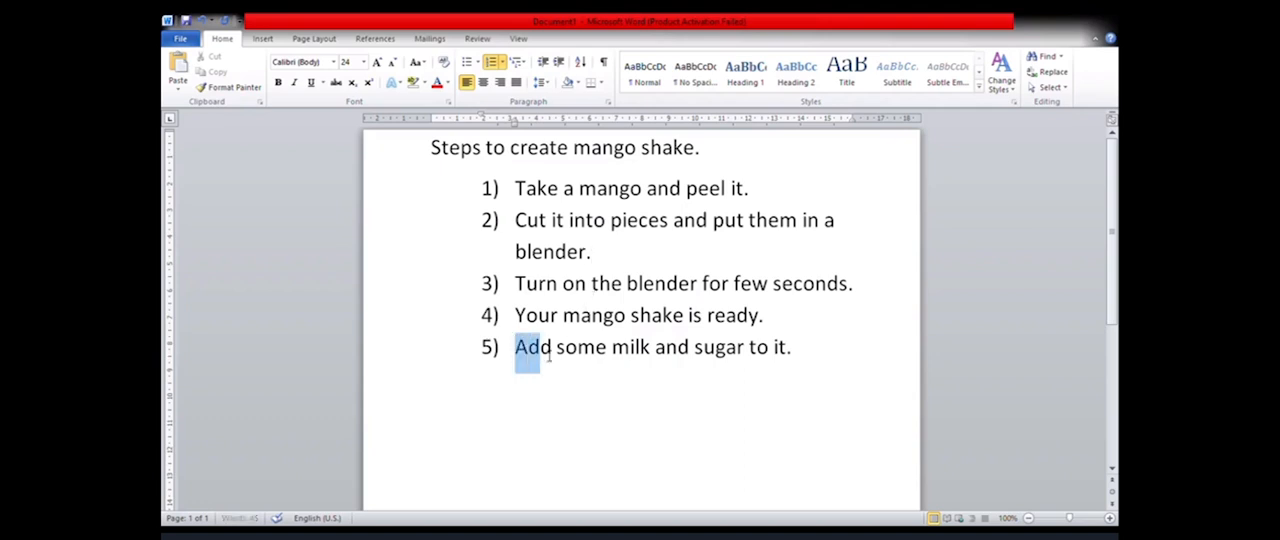
left_click_drag(514, 347, 790, 347)
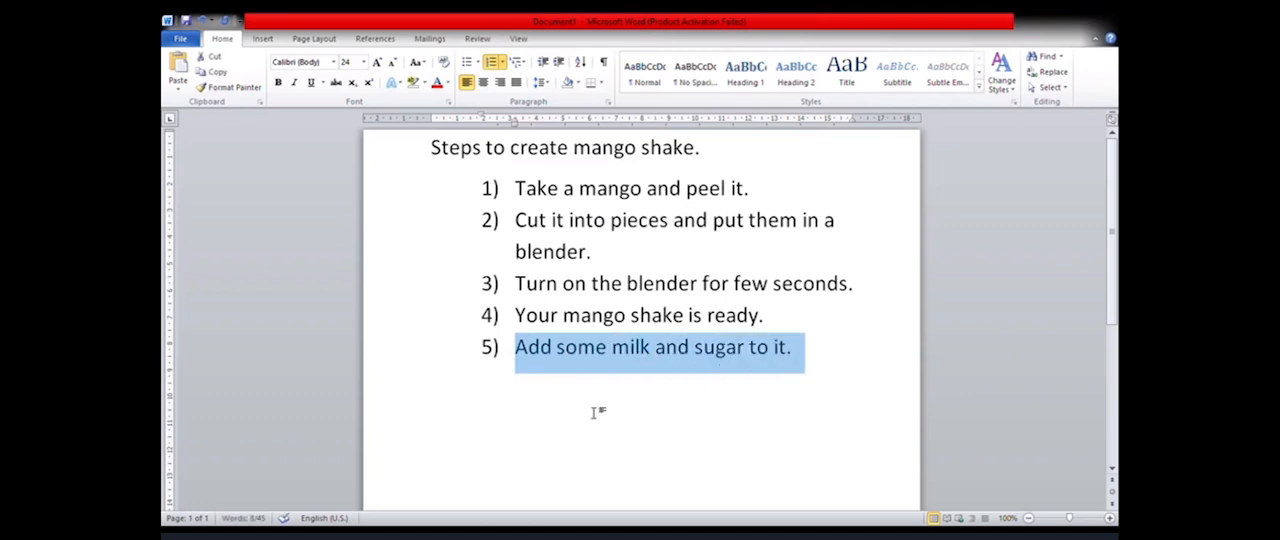
mouse_move(492, 411)
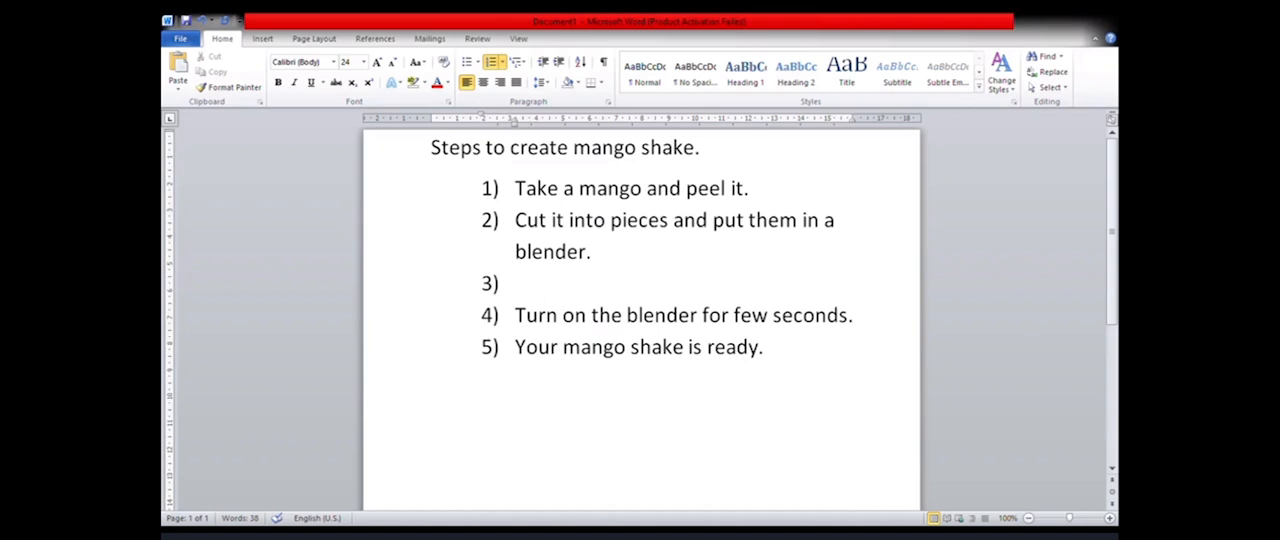
type("Add some milk and sugar to it.")
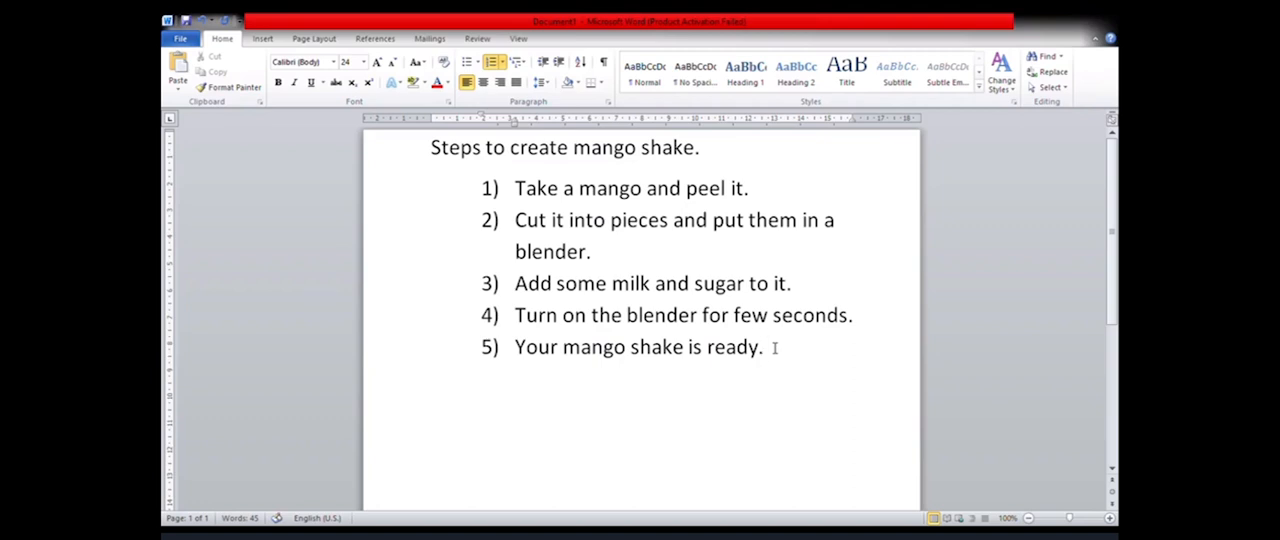
left_click(765, 347)
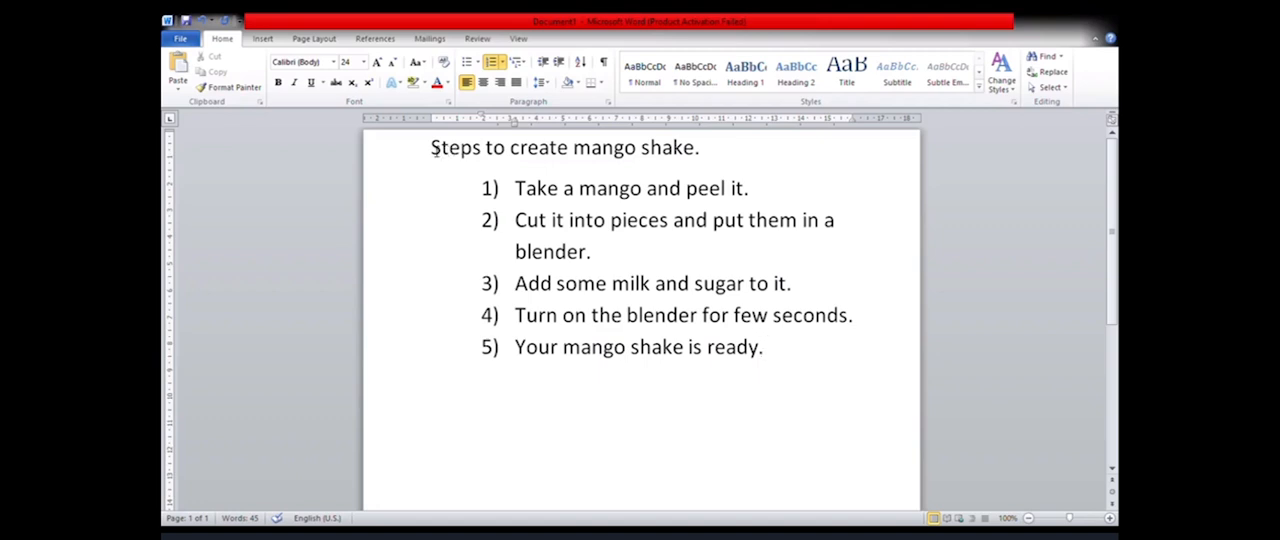
Paste a copy of the mango shake title below the list
left_click_drag(430, 147, 640, 147)
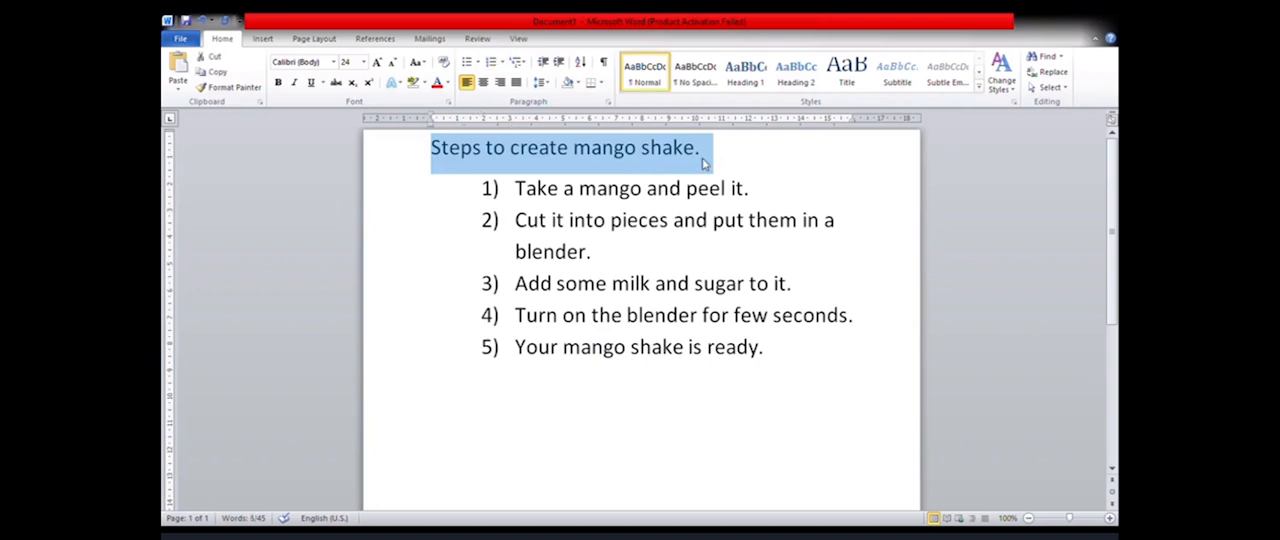
mouse_move(230, 87)
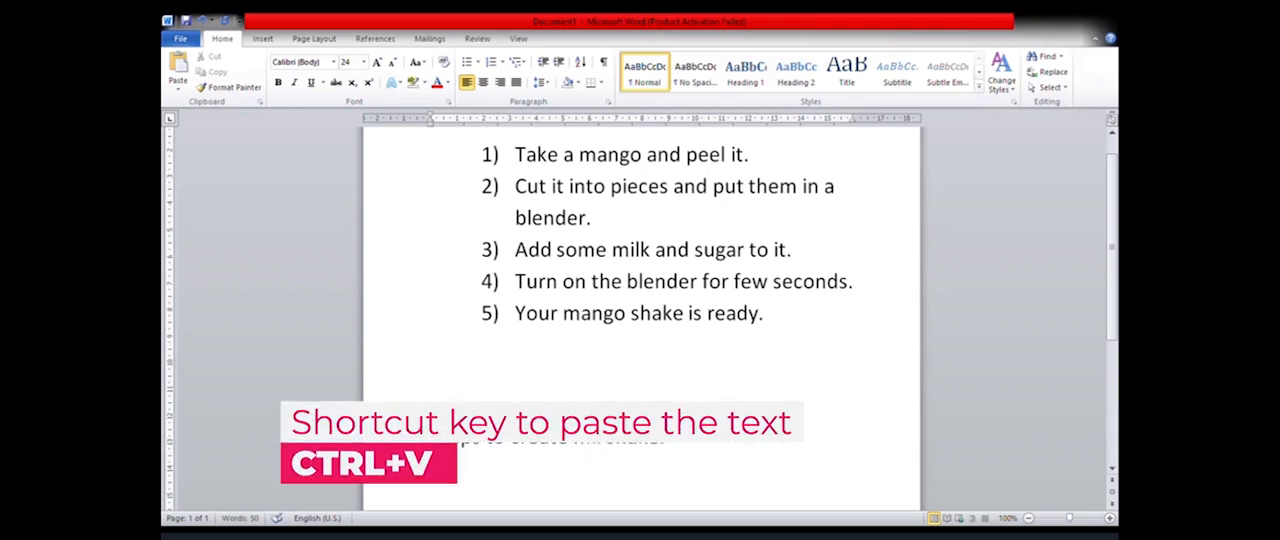
key("ctrl+v")
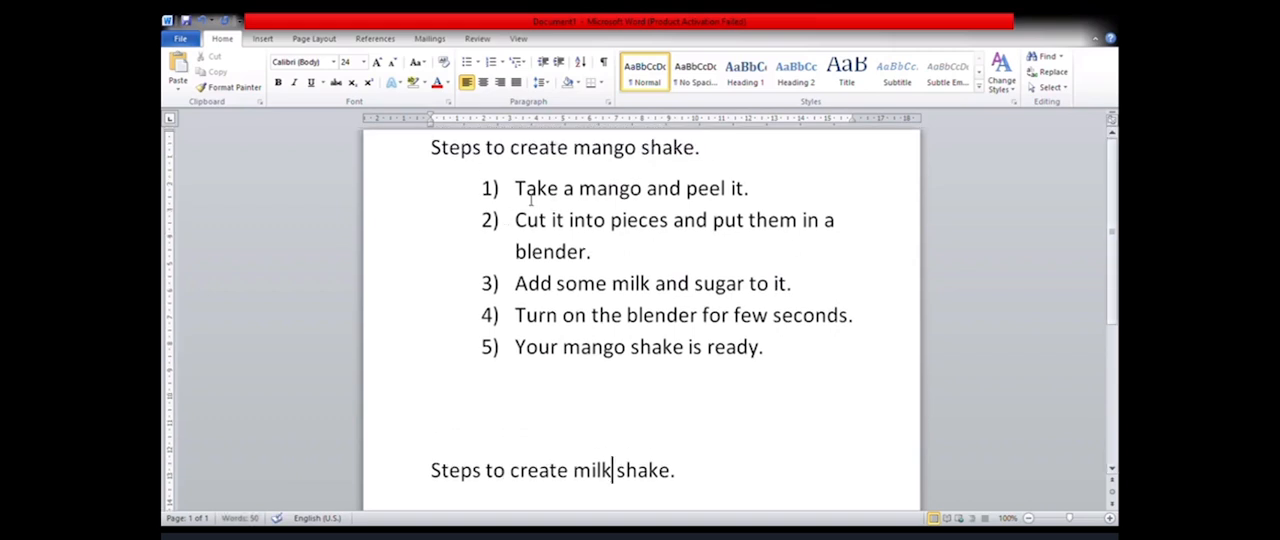
left_click(516, 188)
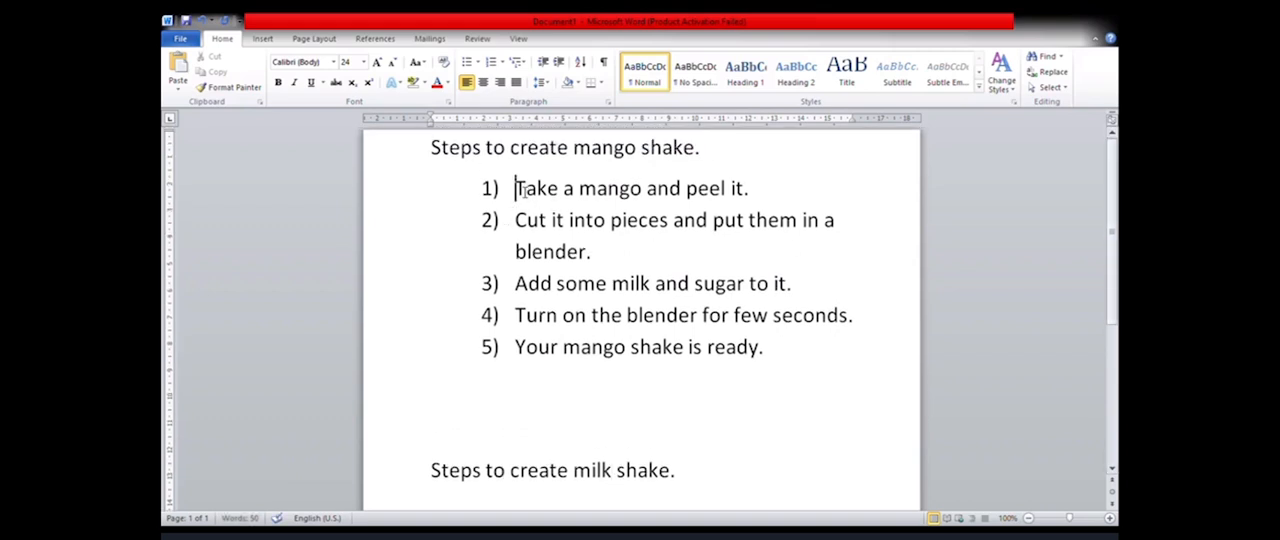
Copy the five numbered steps under the second heading, editing step 1 to 'Take a glass of milk'
left_click_drag(515, 188, 763, 347)
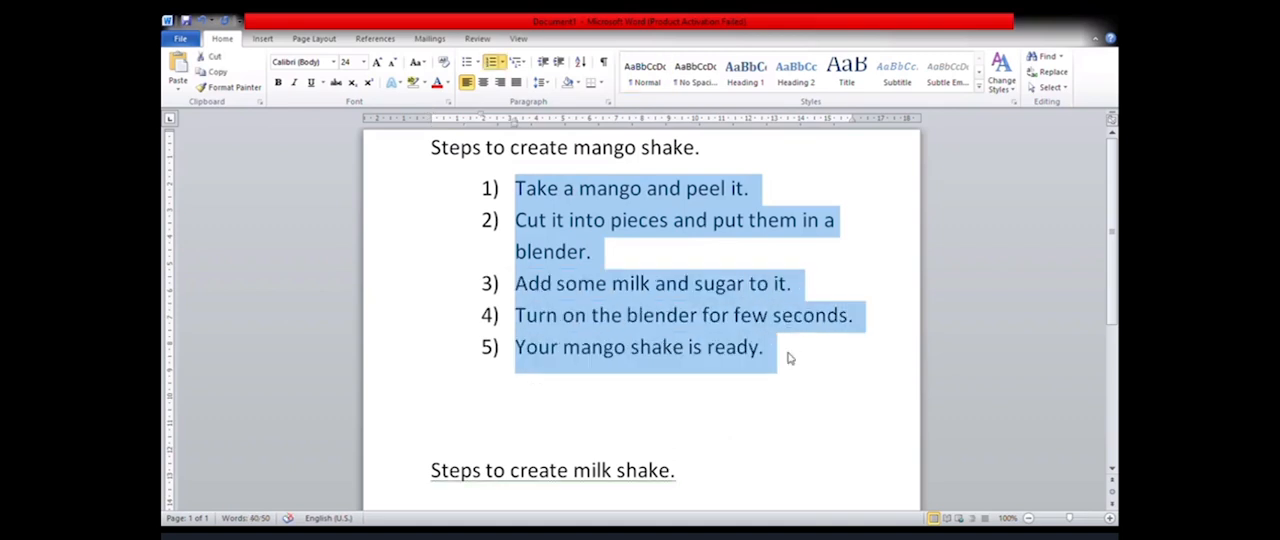
mouse_move(230, 87)
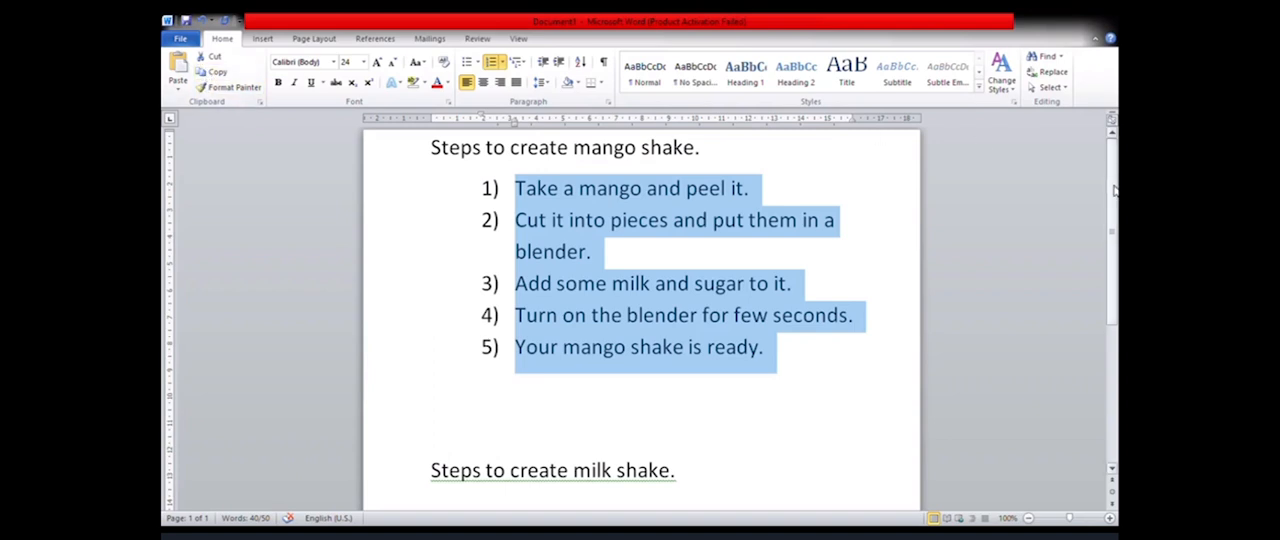
scroll("down", 3)
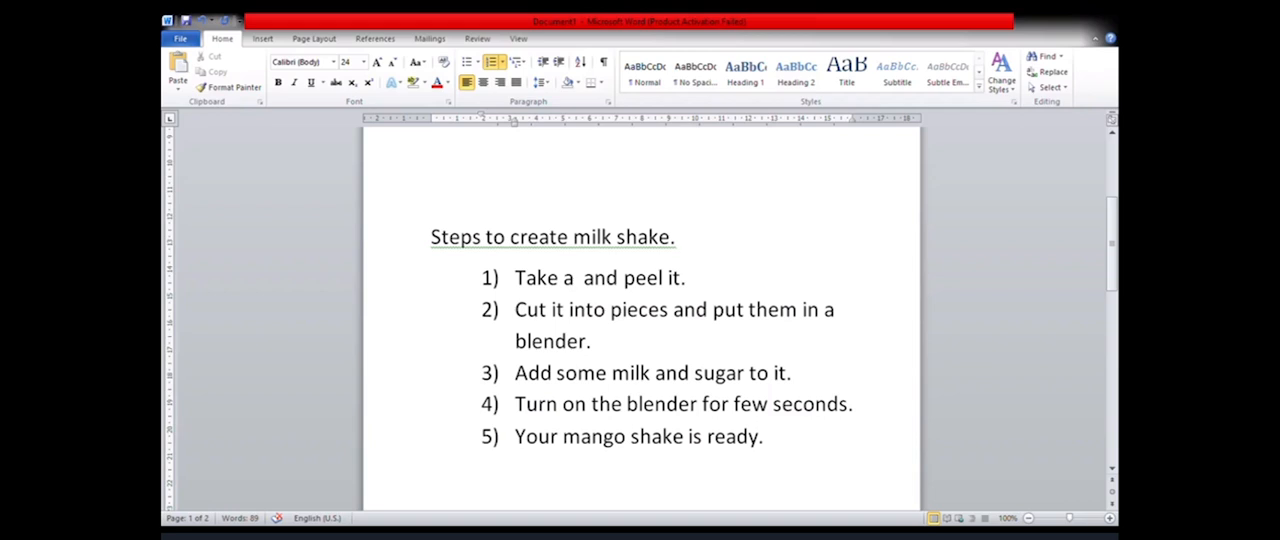
type("glass")
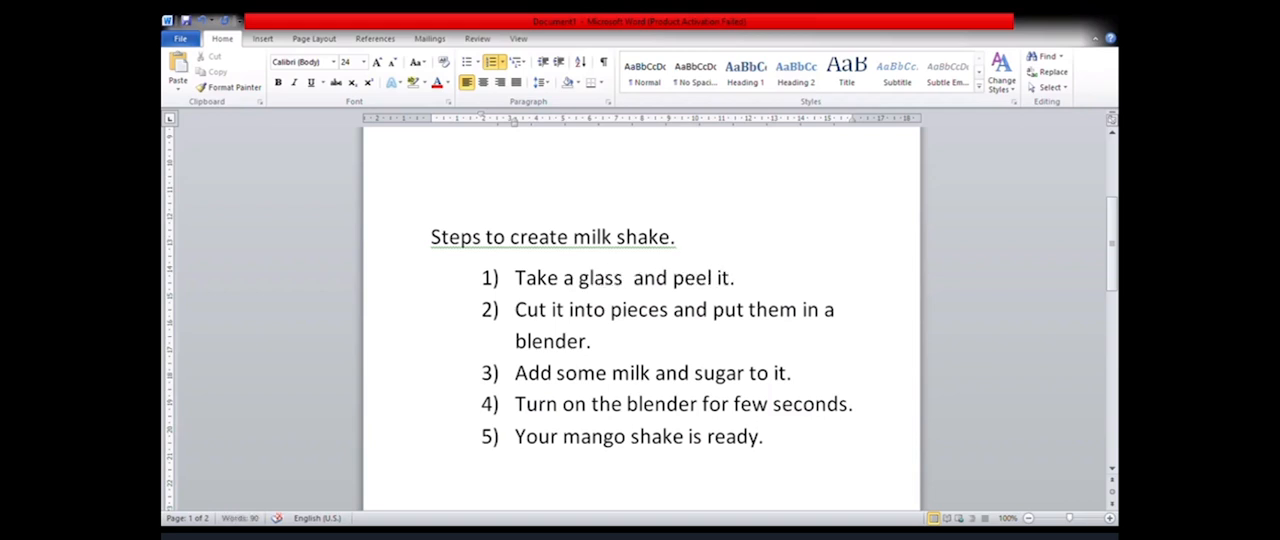
type("of milk")
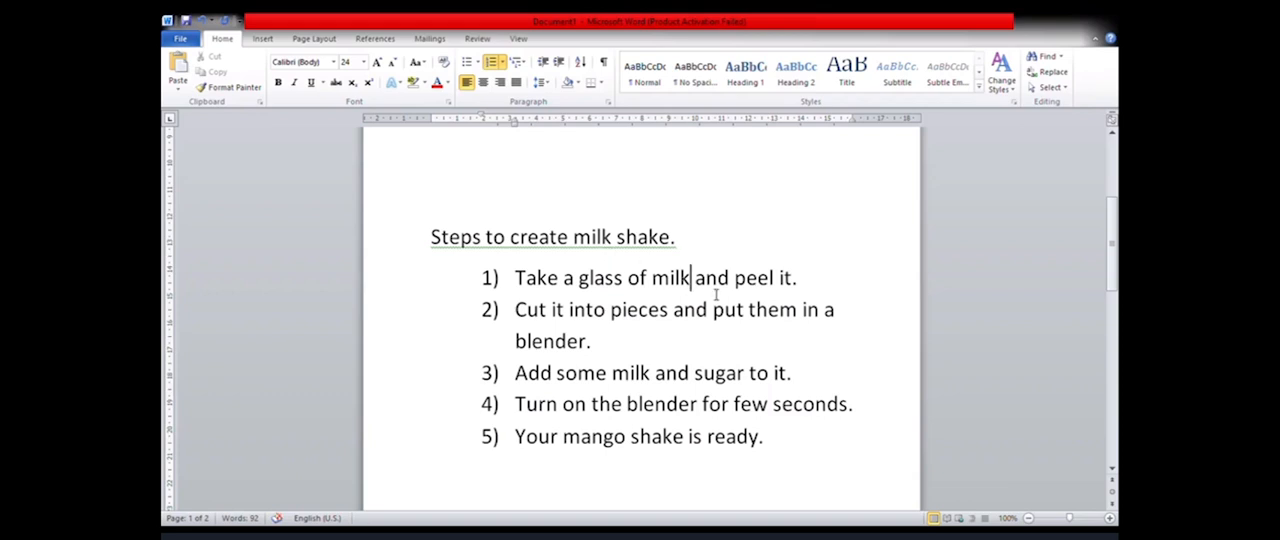
mouse_move(983, 325)
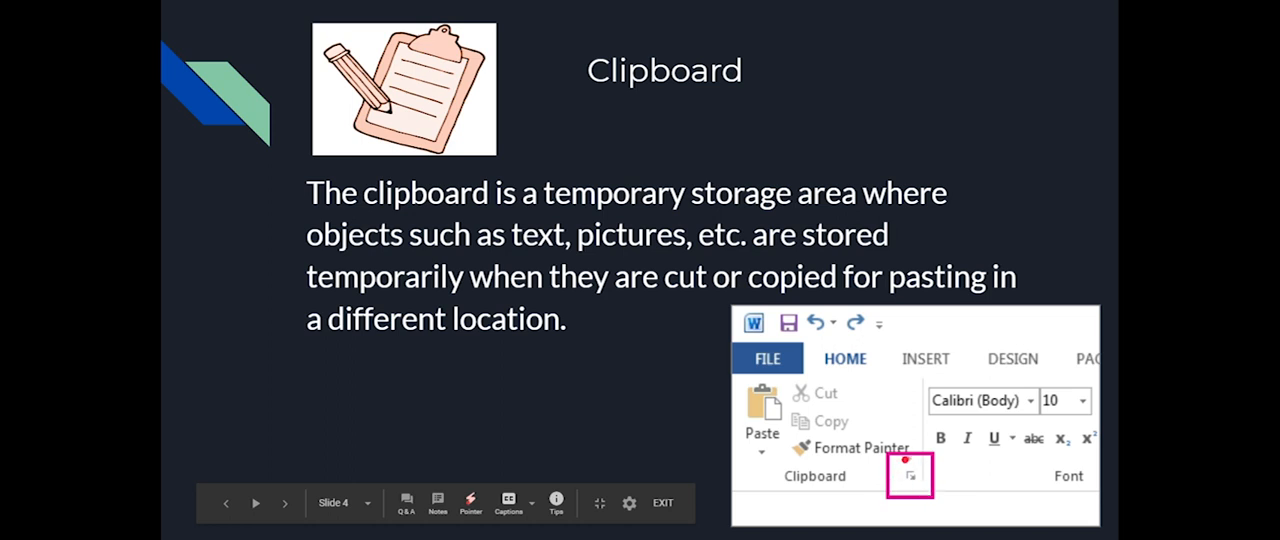
mouse_move(899, 487)
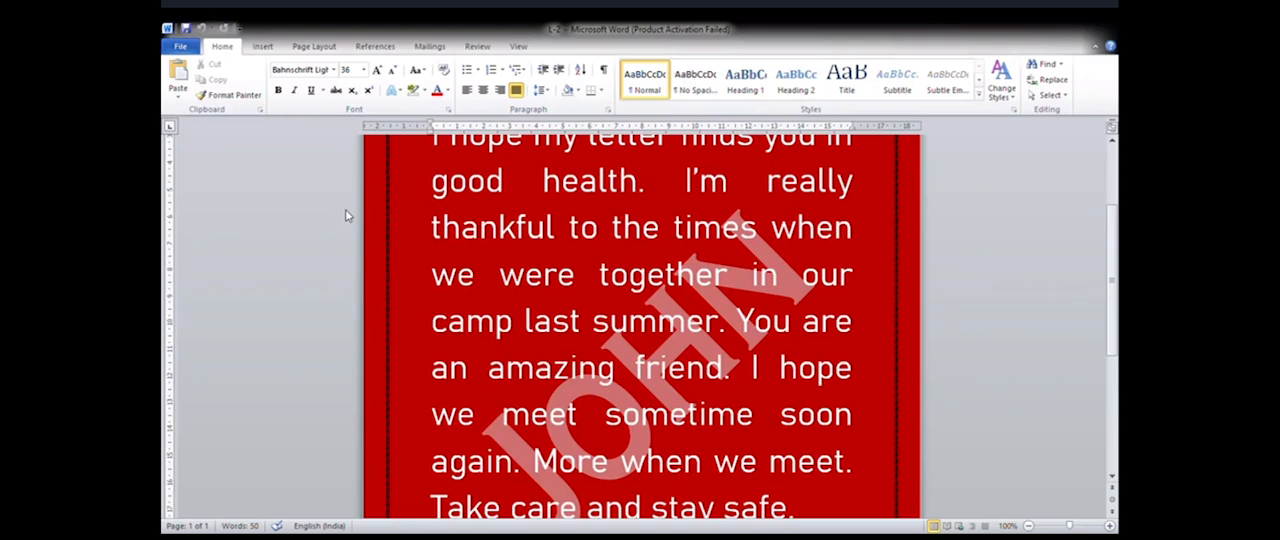
mouse_move(1009, 289)
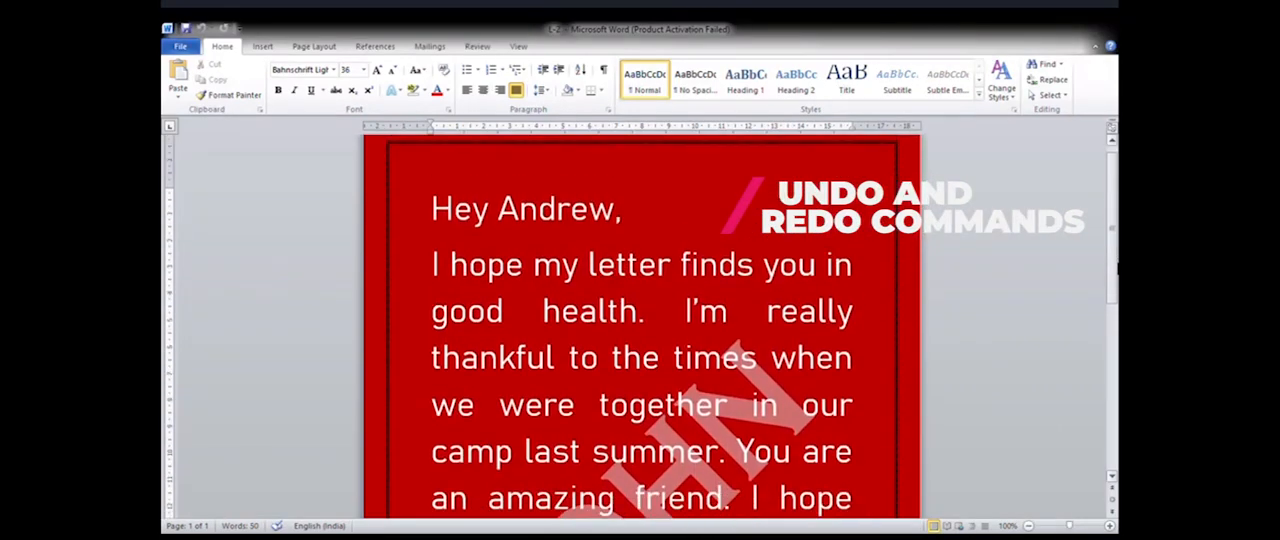
Scroll down to the red letter's 'I'm really thankful ... last summer.' sentence
scroll("down", 3)
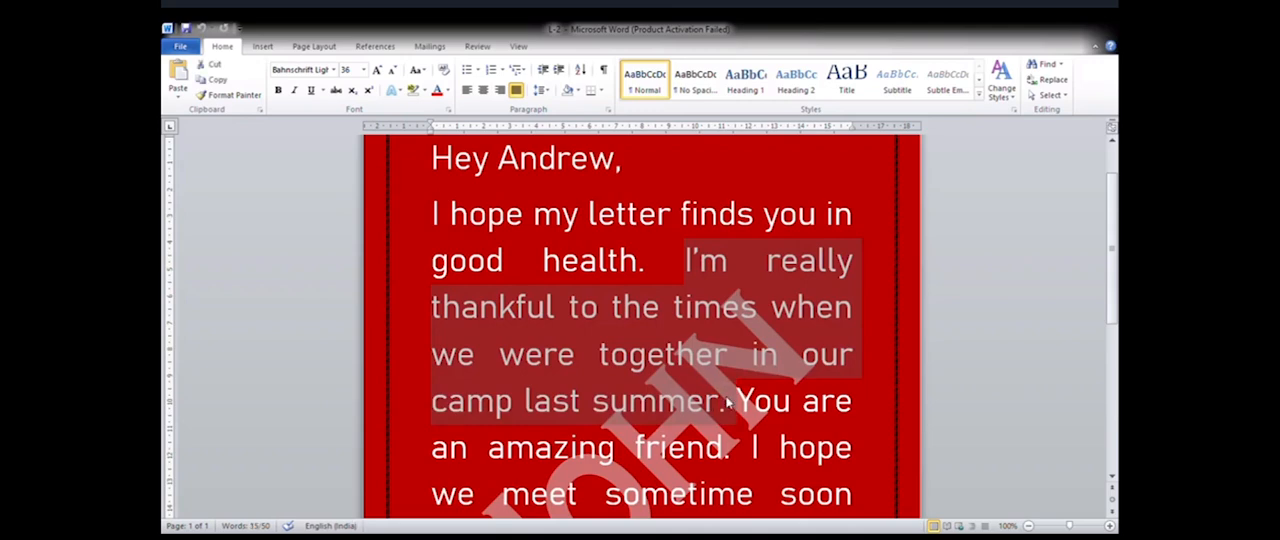
mouse_move(638, 427)
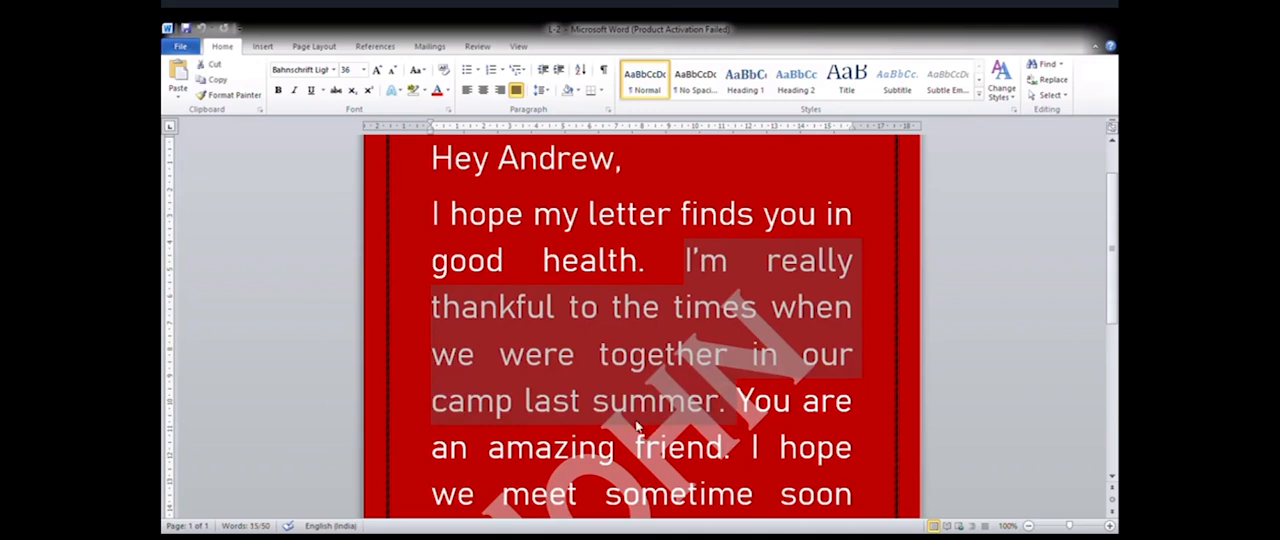
mouse_move(680, 373)
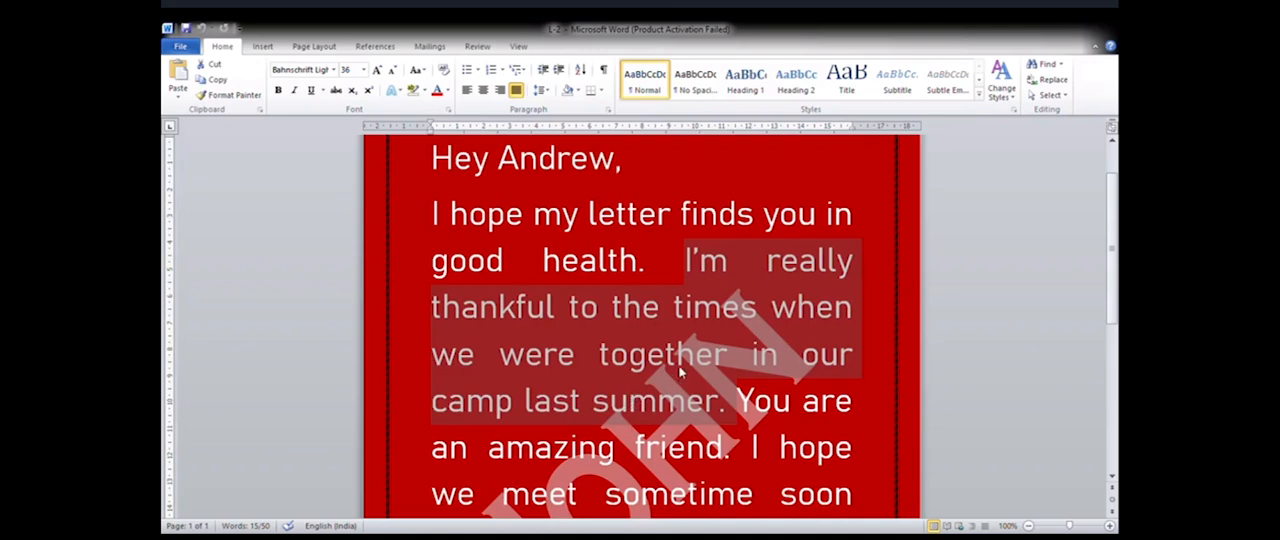
mouse_move(694, 314)
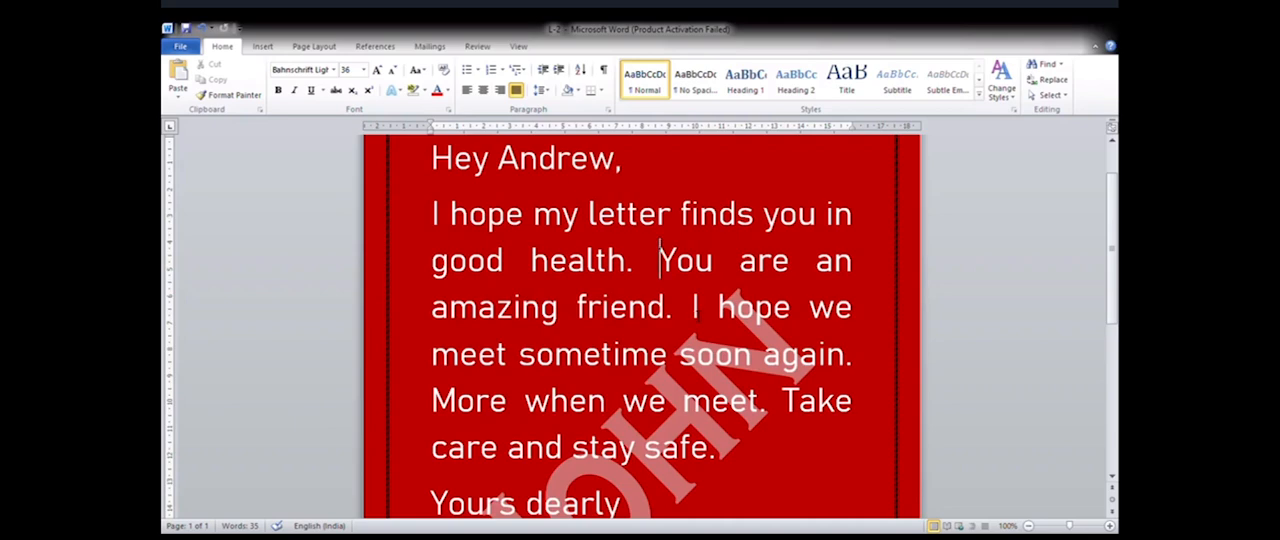
Undo the camp sentence deletion, then redo it to remove the sentence again
scroll("down", 3)
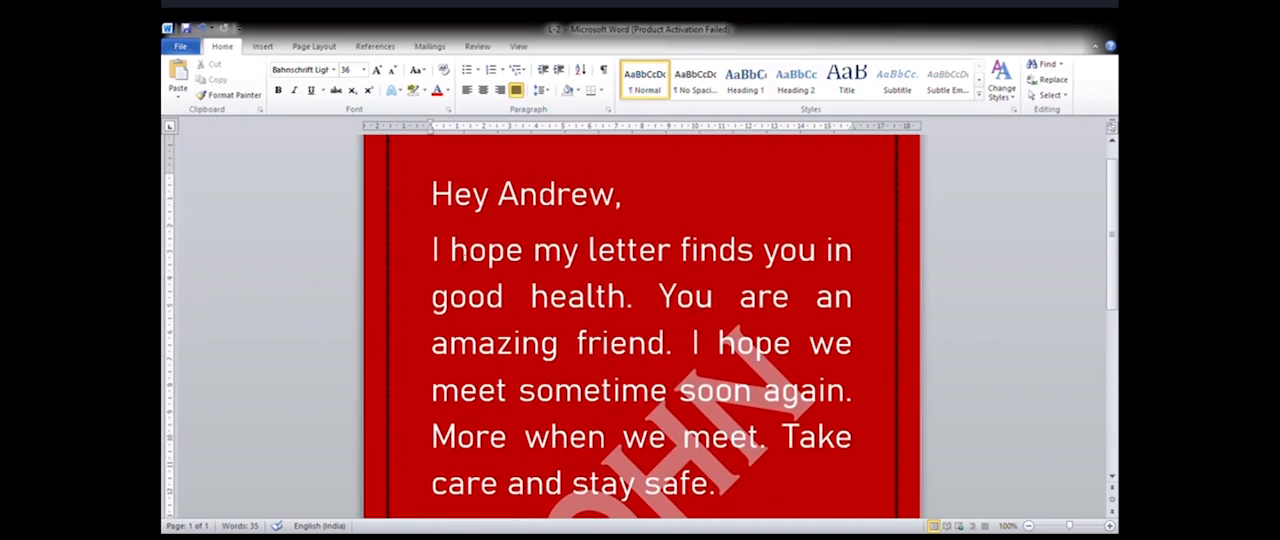
left_click(660, 296)
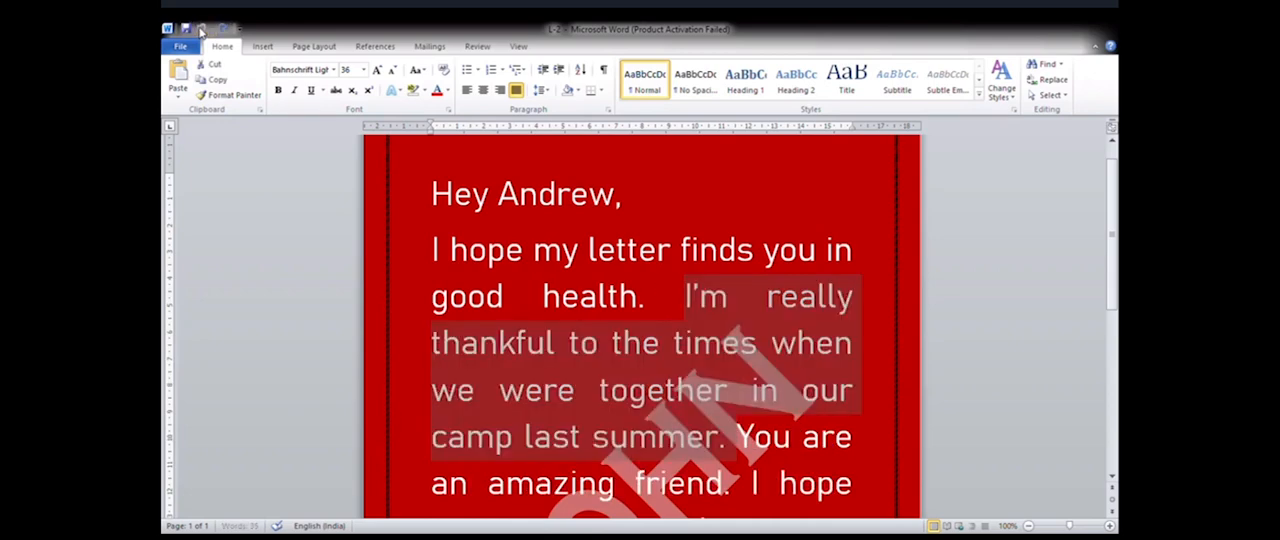
mouse_move(705, 322)
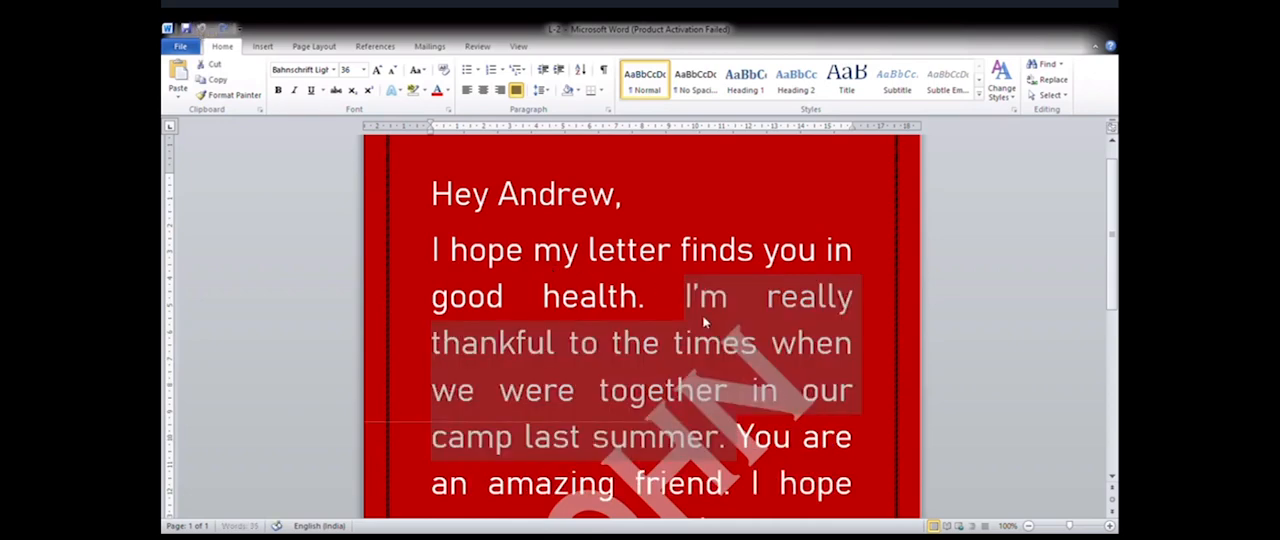
key("ctrl+z")
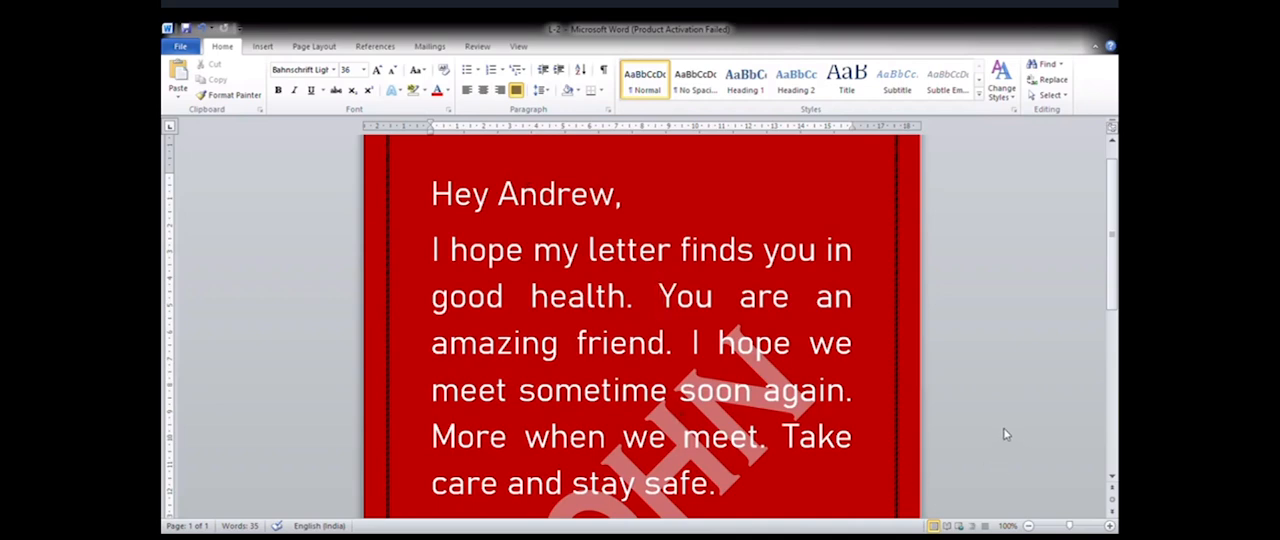
key("ctrl+y")
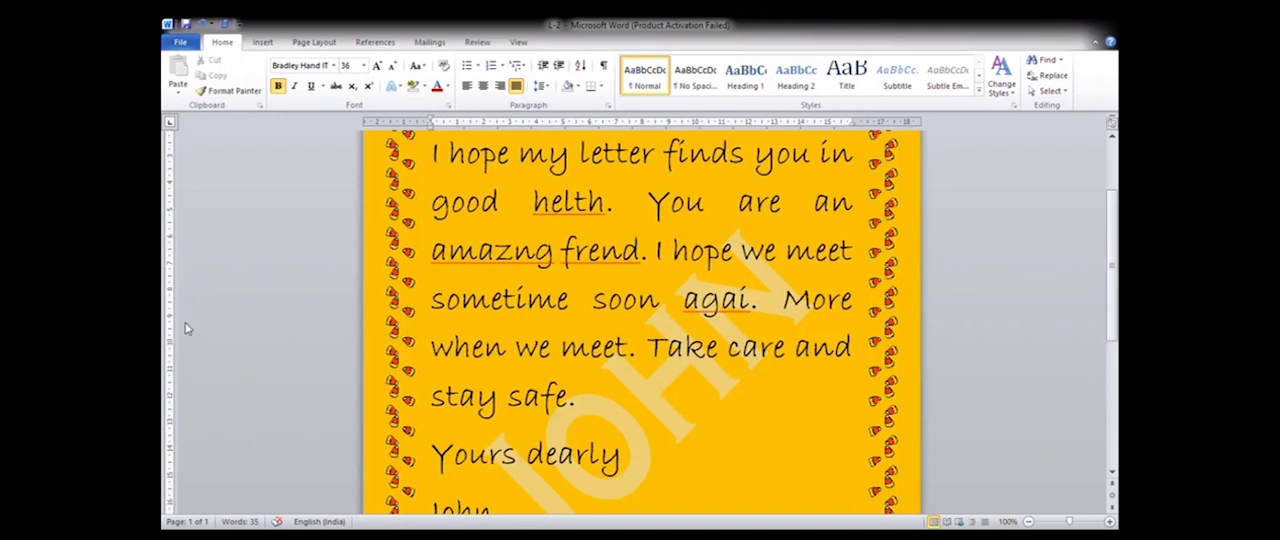
mouse_move(255, 423)
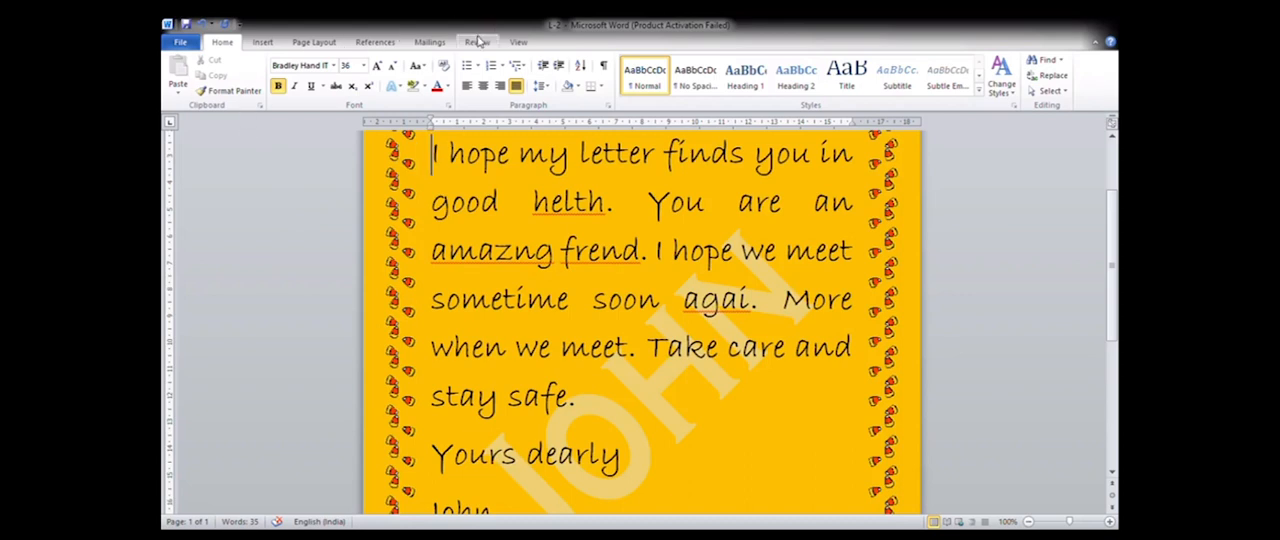
Run Spelling & Grammar from the Review tab on the yellow letter
left_click(477, 42)
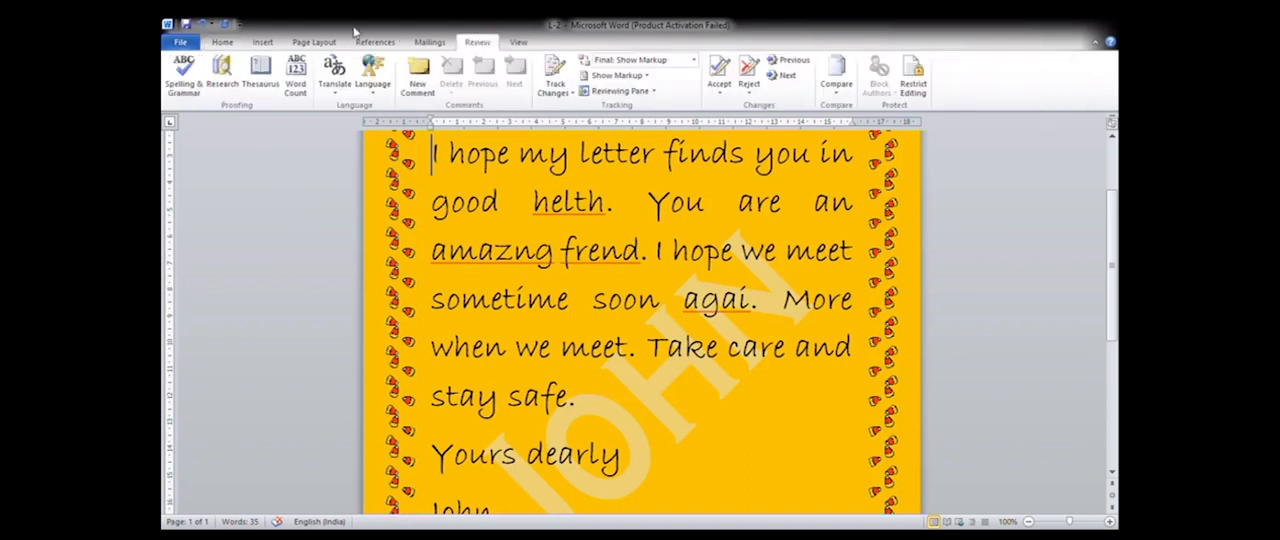
left_click(183, 70)
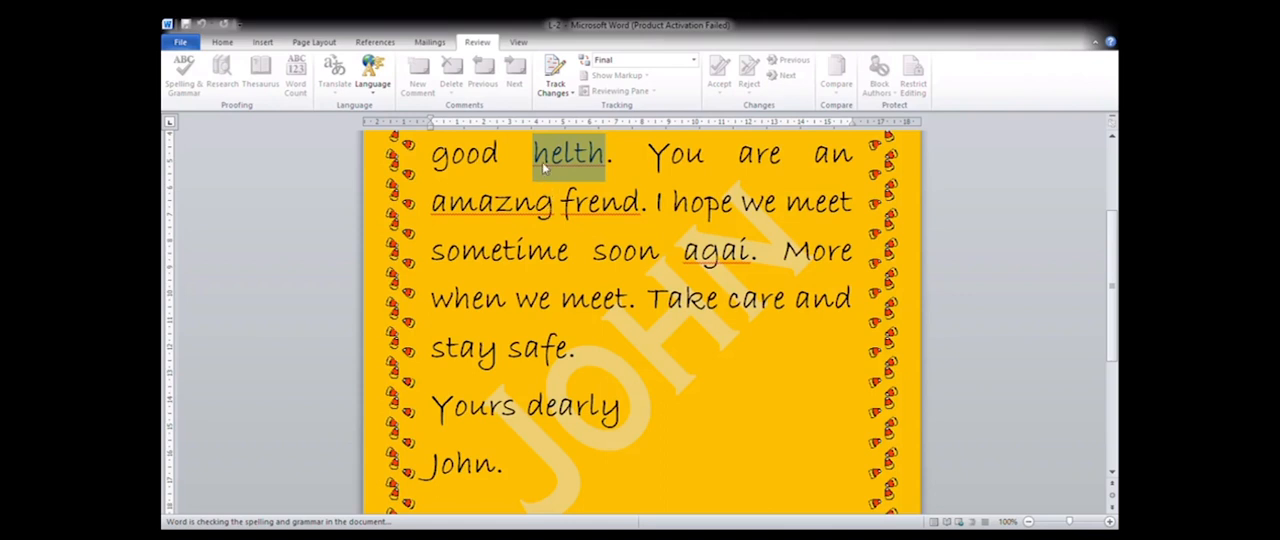
mouse_move(560, 217)
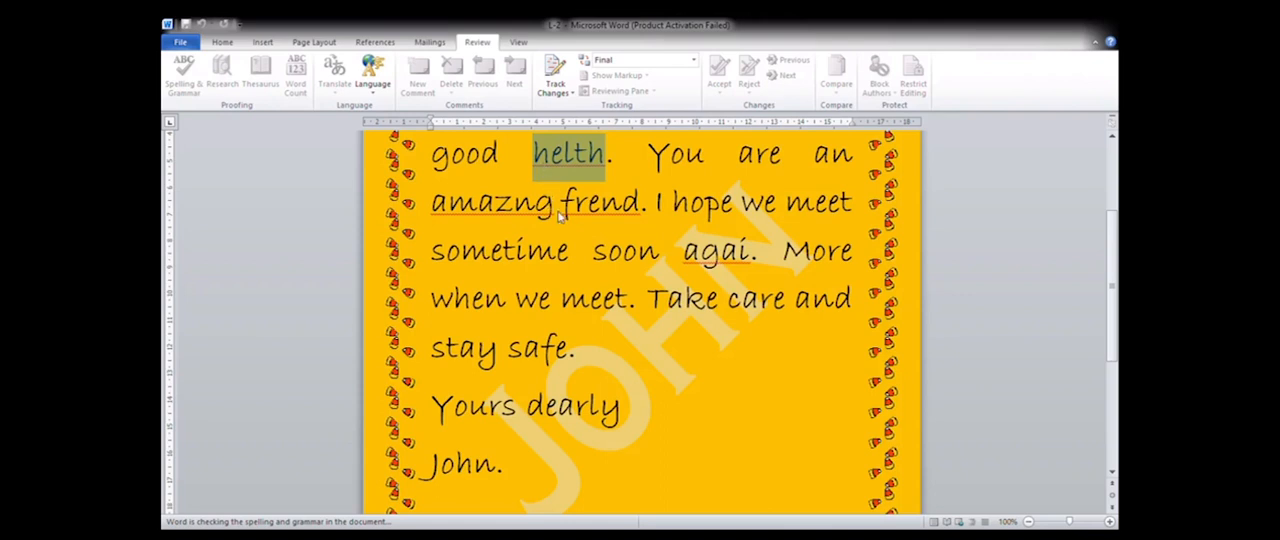
mouse_move(805, 310)
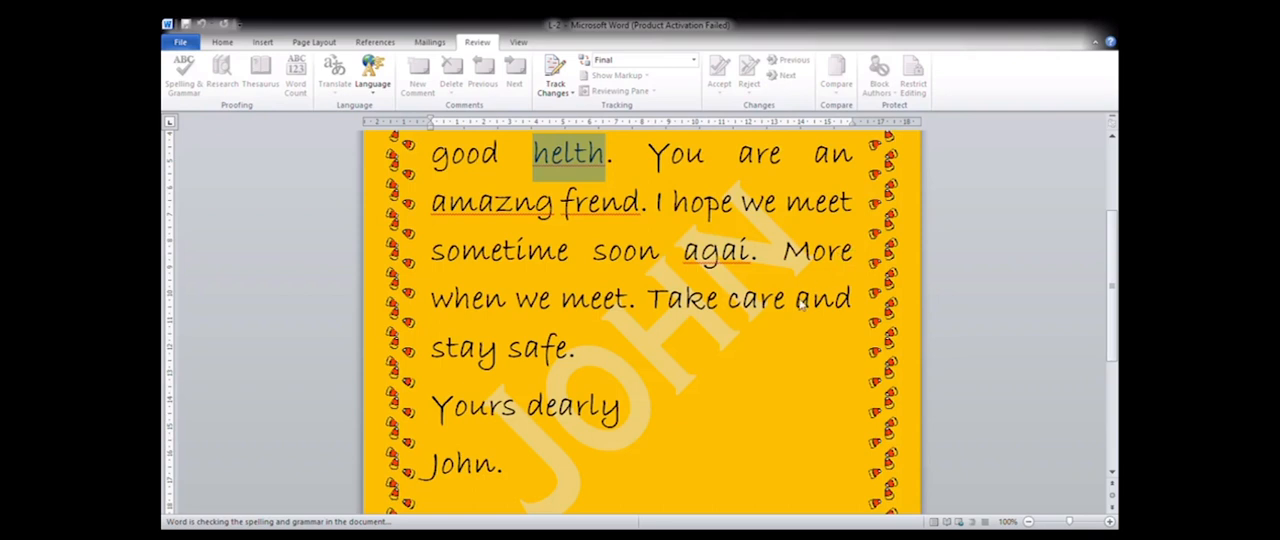
mouse_move(730, 337)
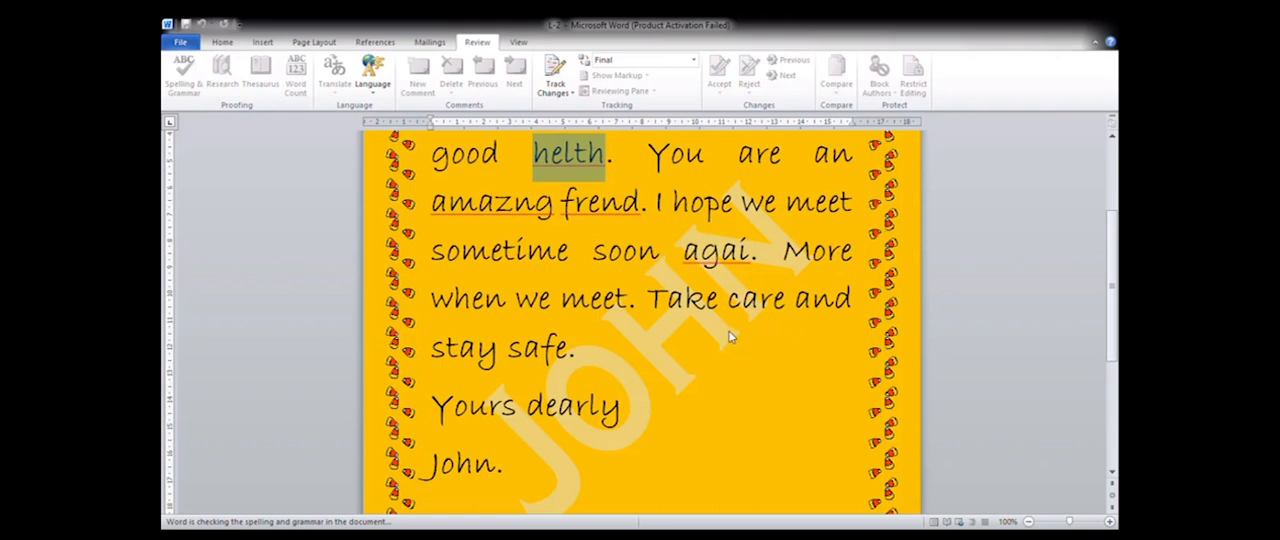
mouse_move(761, 377)
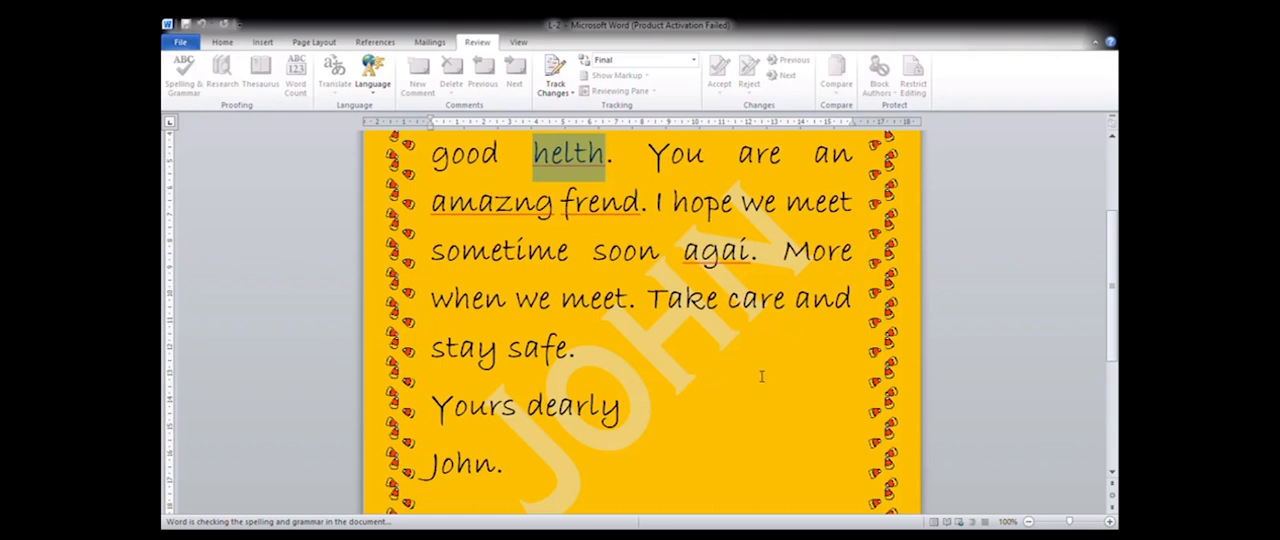
mouse_move(620, 328)
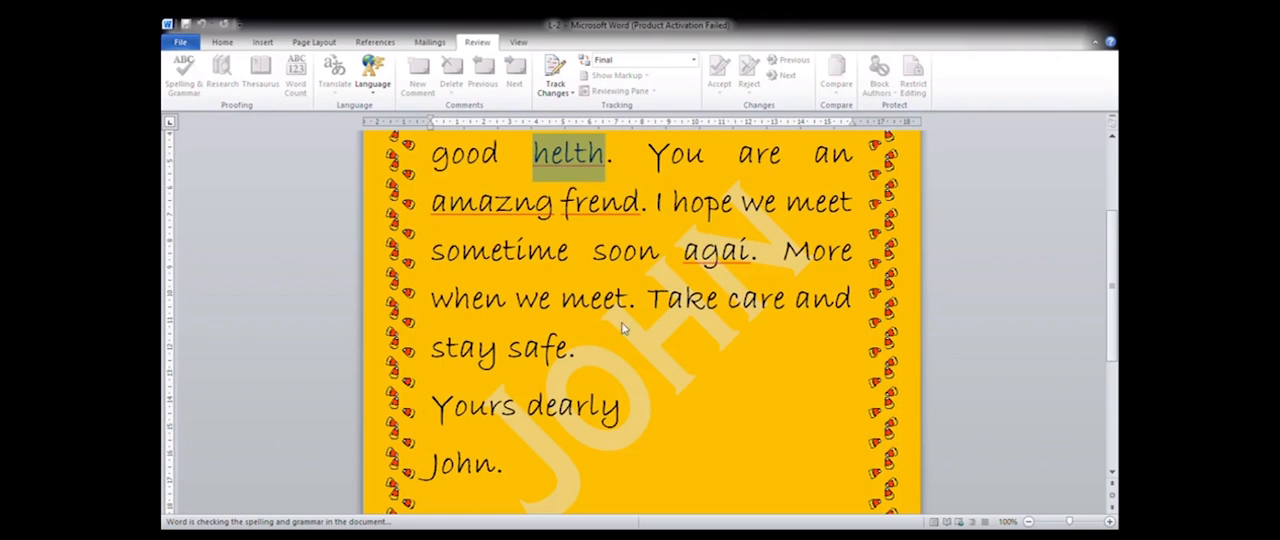
mouse_move(843, 332)
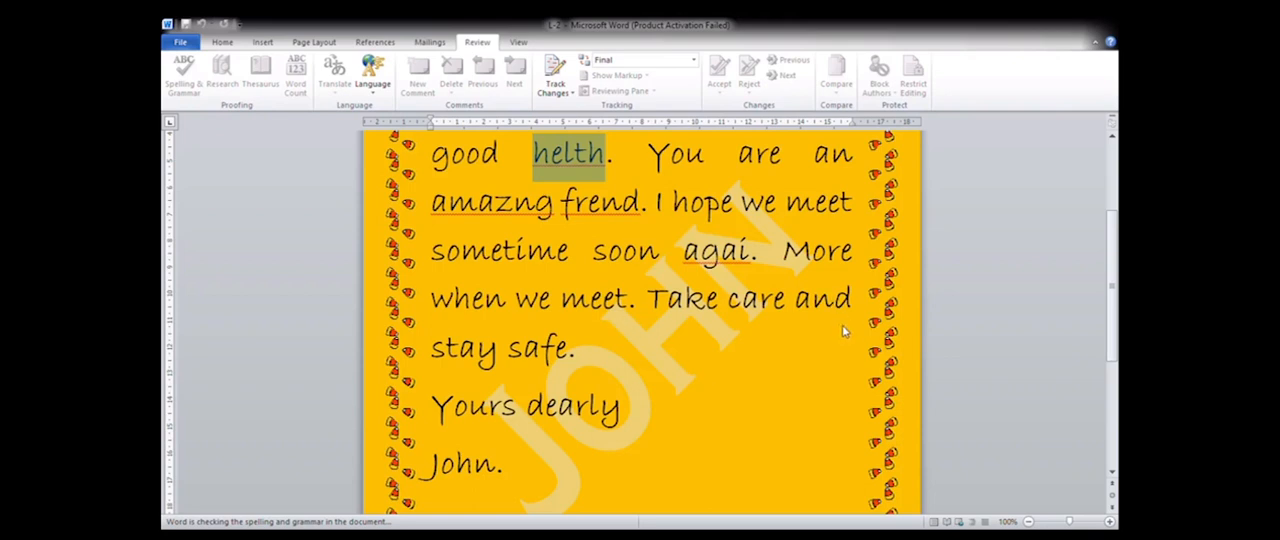
mouse_move(795, 446)
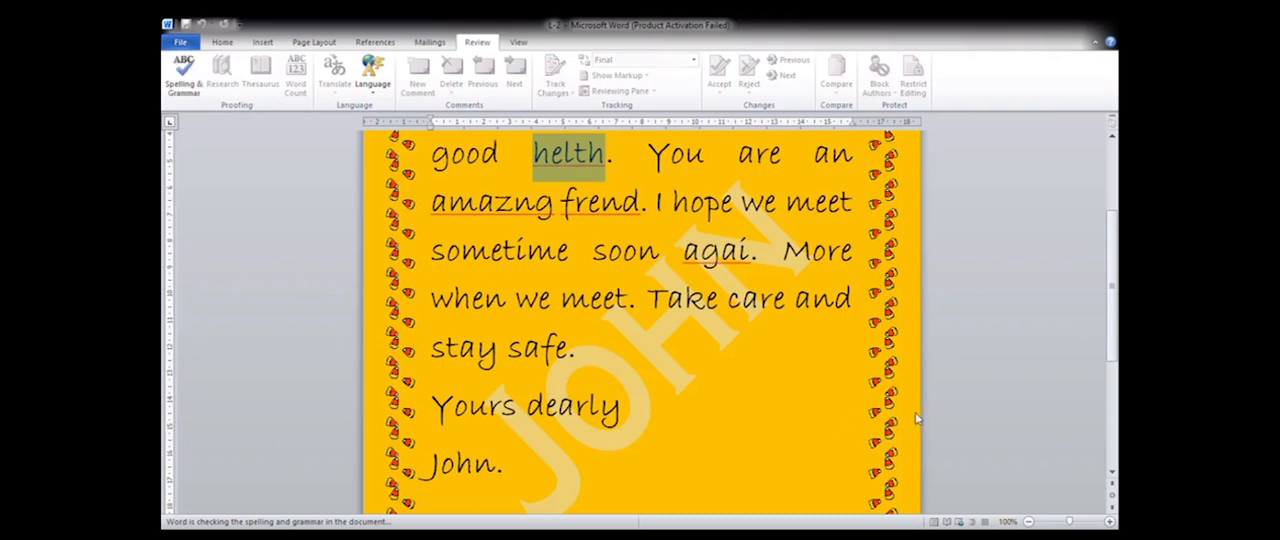
mouse_move(935, 370)
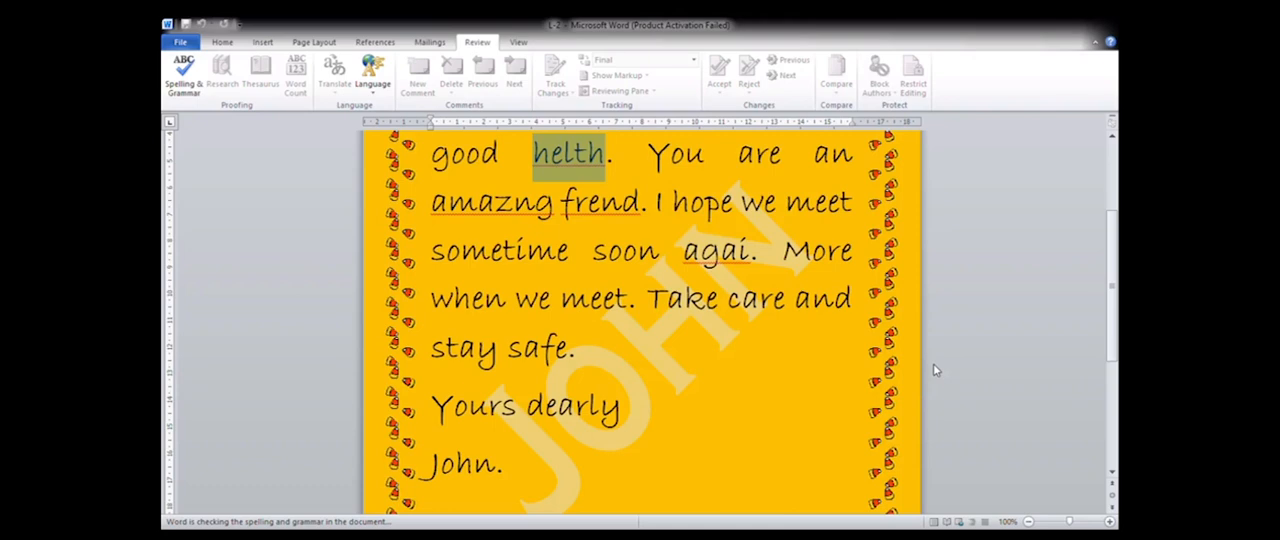
mouse_move(975, 400)
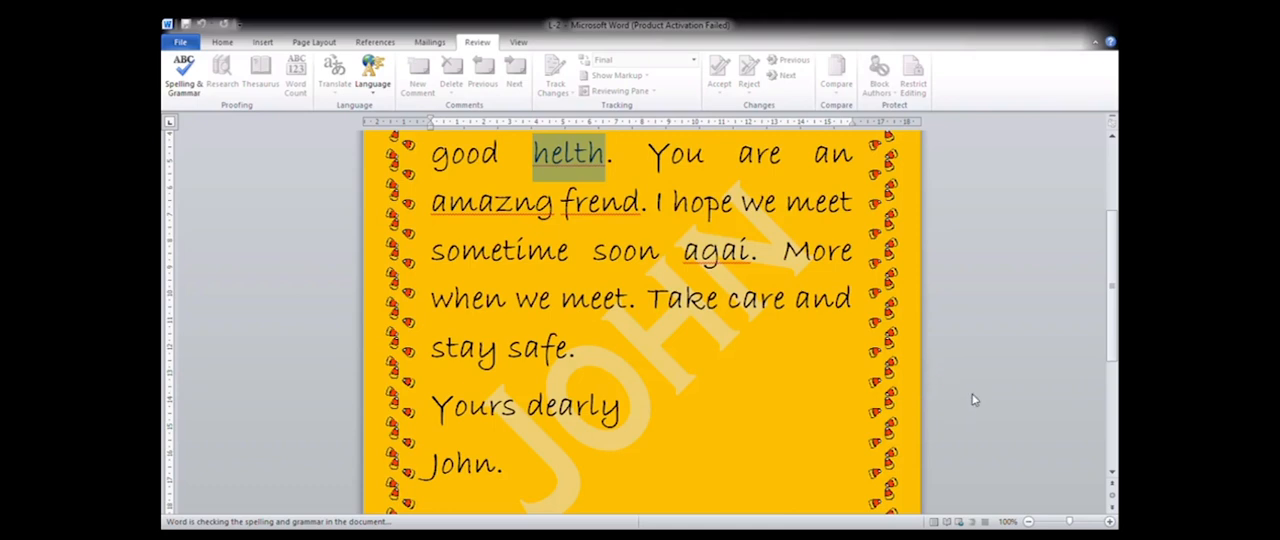
mouse_move(980, 441)
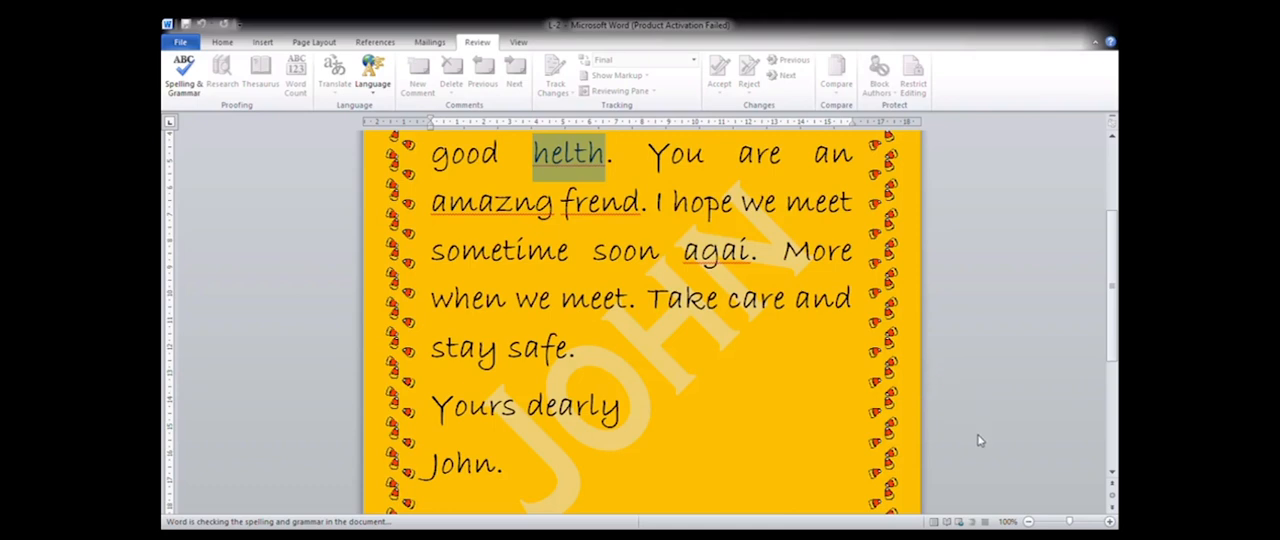
mouse_move(888, 335)
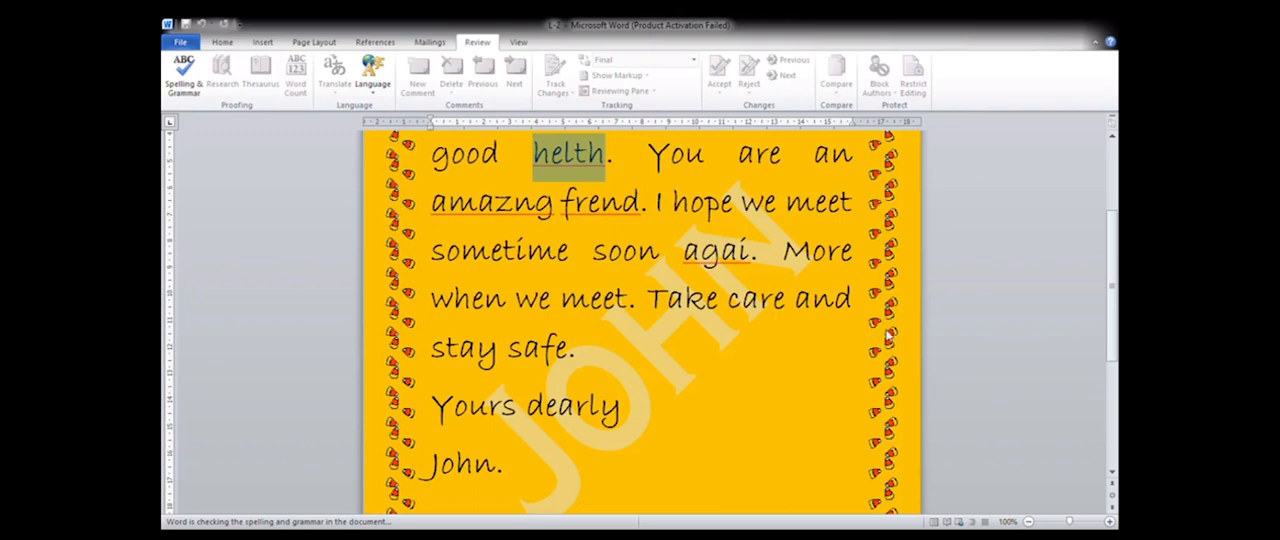
mouse_move(988, 362)
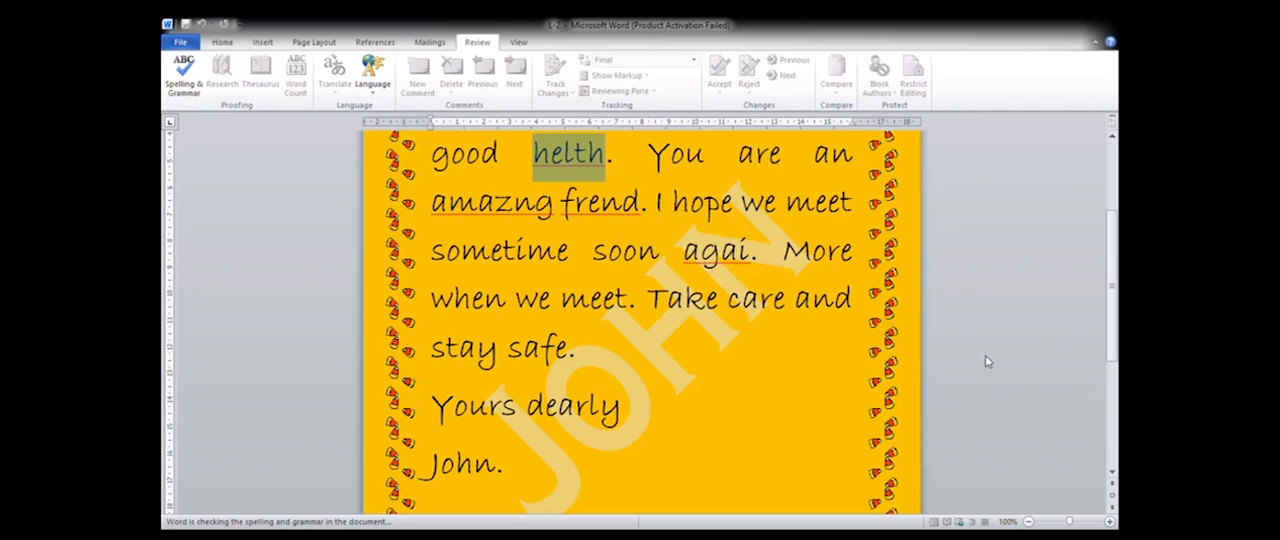